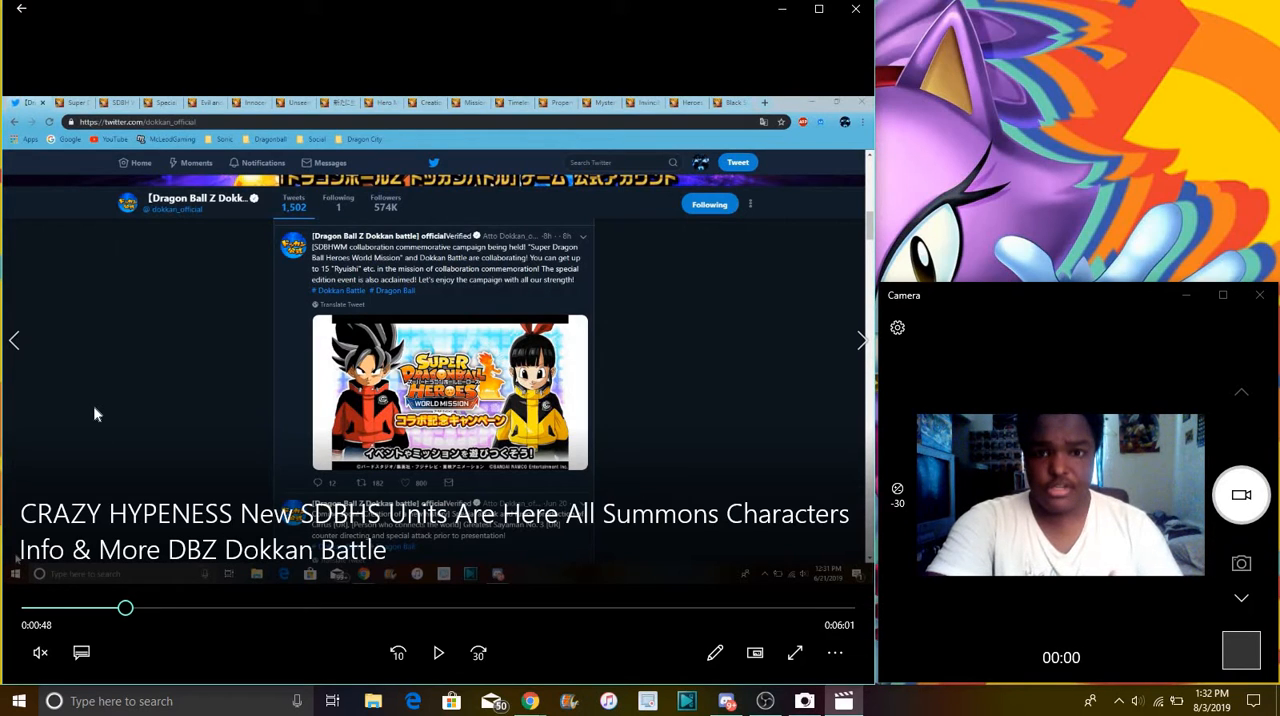
pyautogui.moveTo(148, 604)
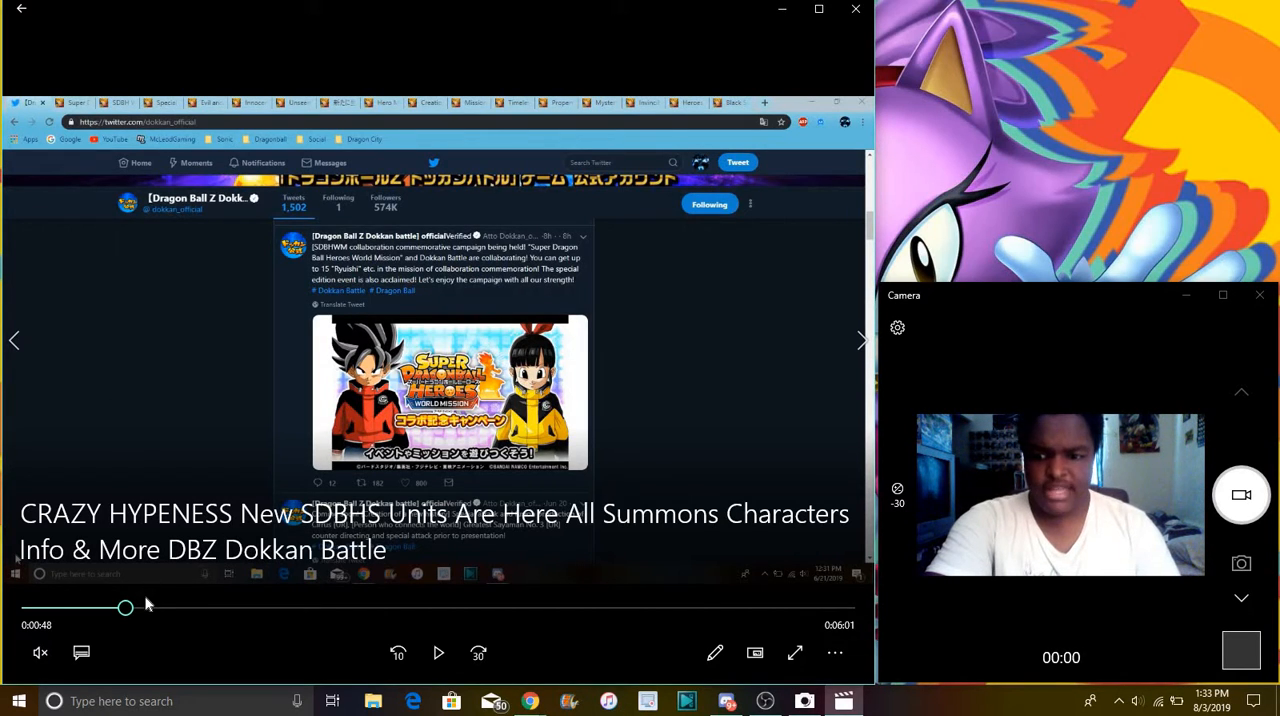
# - Scrub the recording between the summon unit list and mission list, then back to the collaboration summon banner
pyautogui.moveTo(124, 608); pyautogui.dragTo(176, 608)
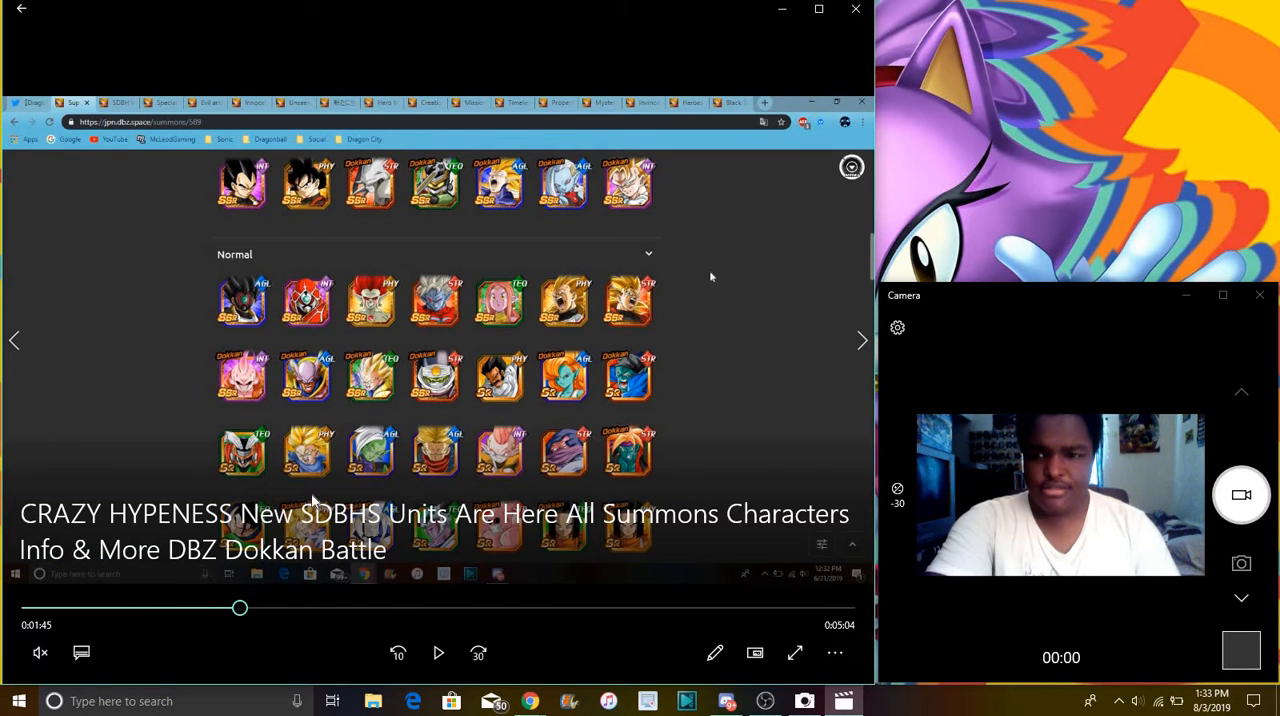
pyautogui.moveTo(532, 256)
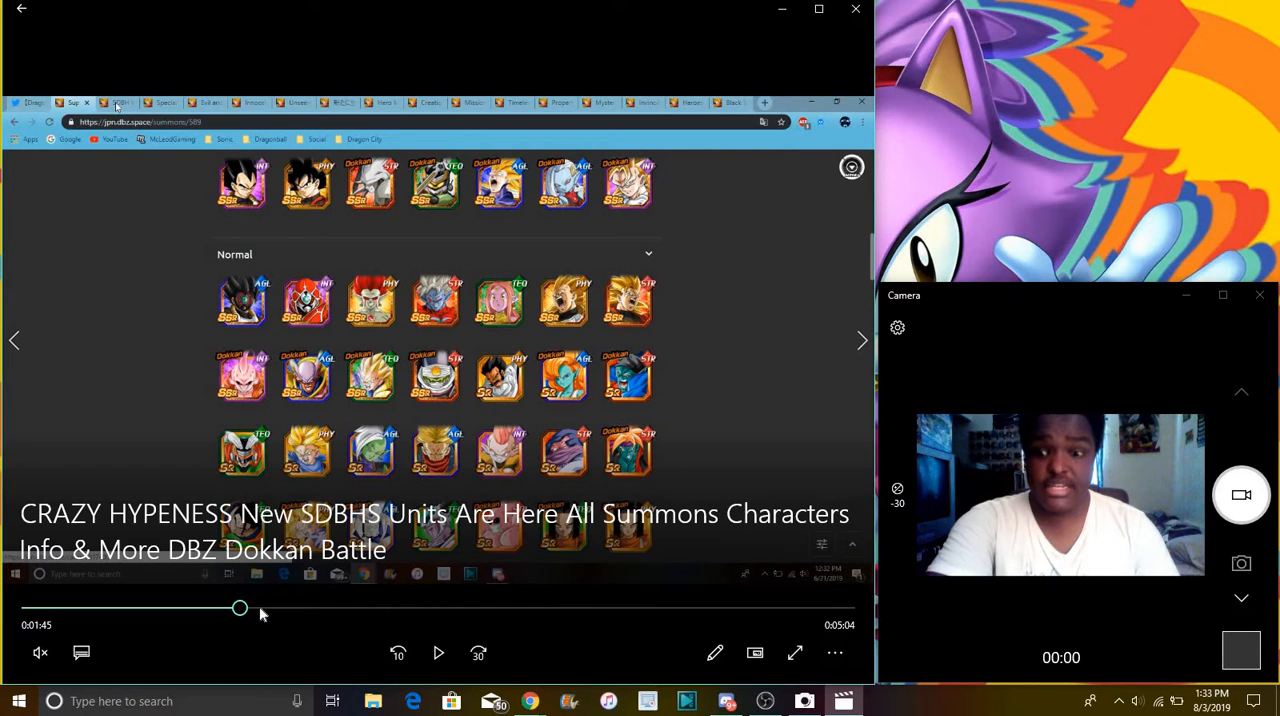
pyautogui.moveTo(240, 608); pyautogui.dragTo(270, 608)
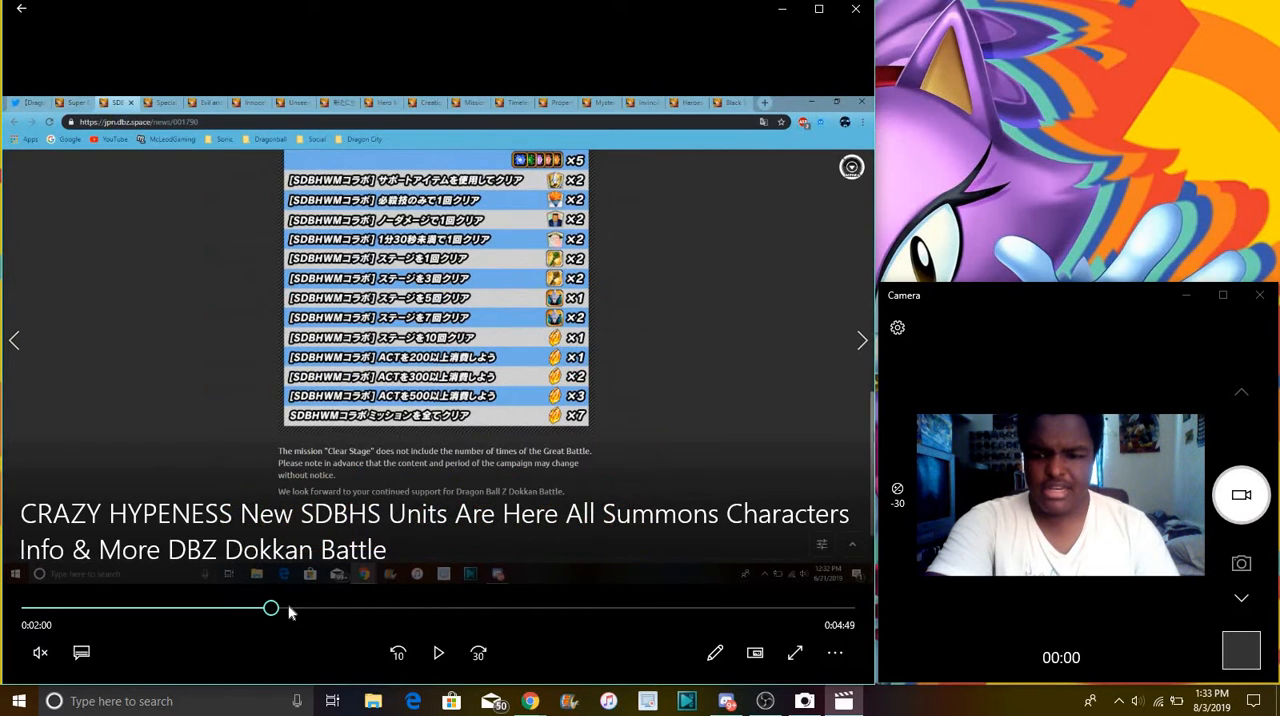
pyautogui.moveTo(270, 608); pyautogui.dragTo(200, 608)
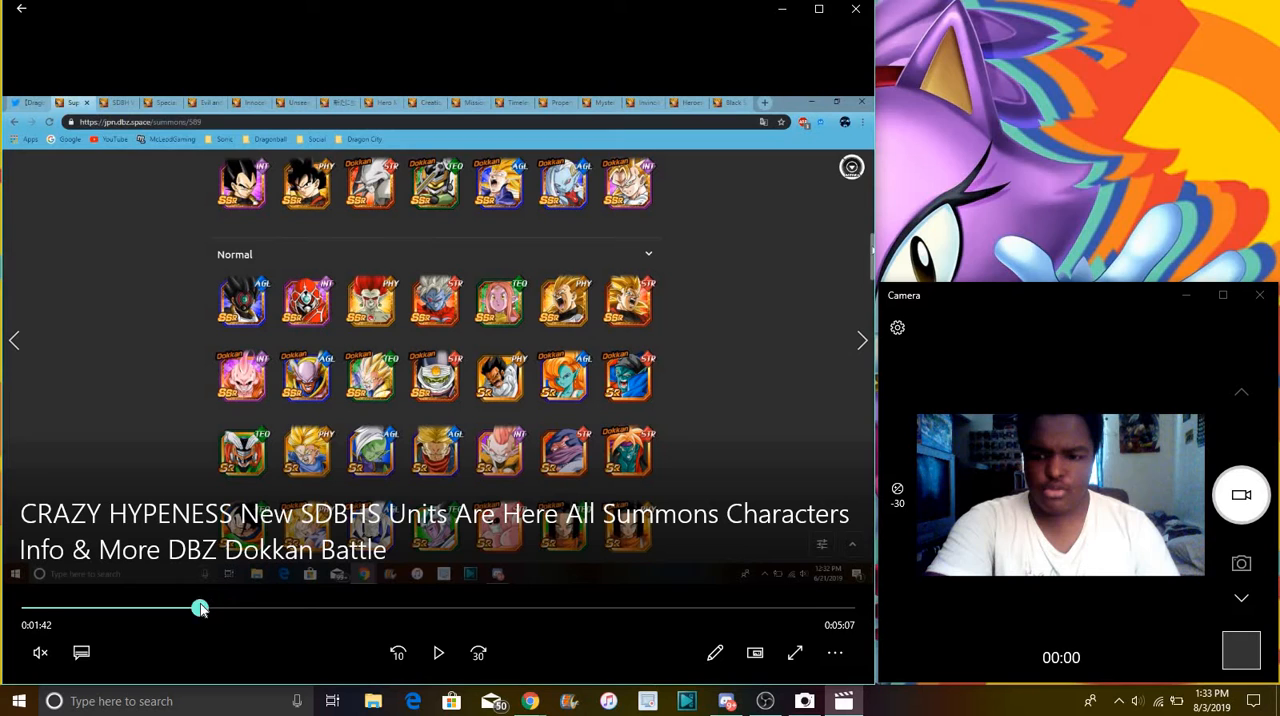
pyautogui.moveTo(200, 608); pyautogui.dragTo(200, 608)
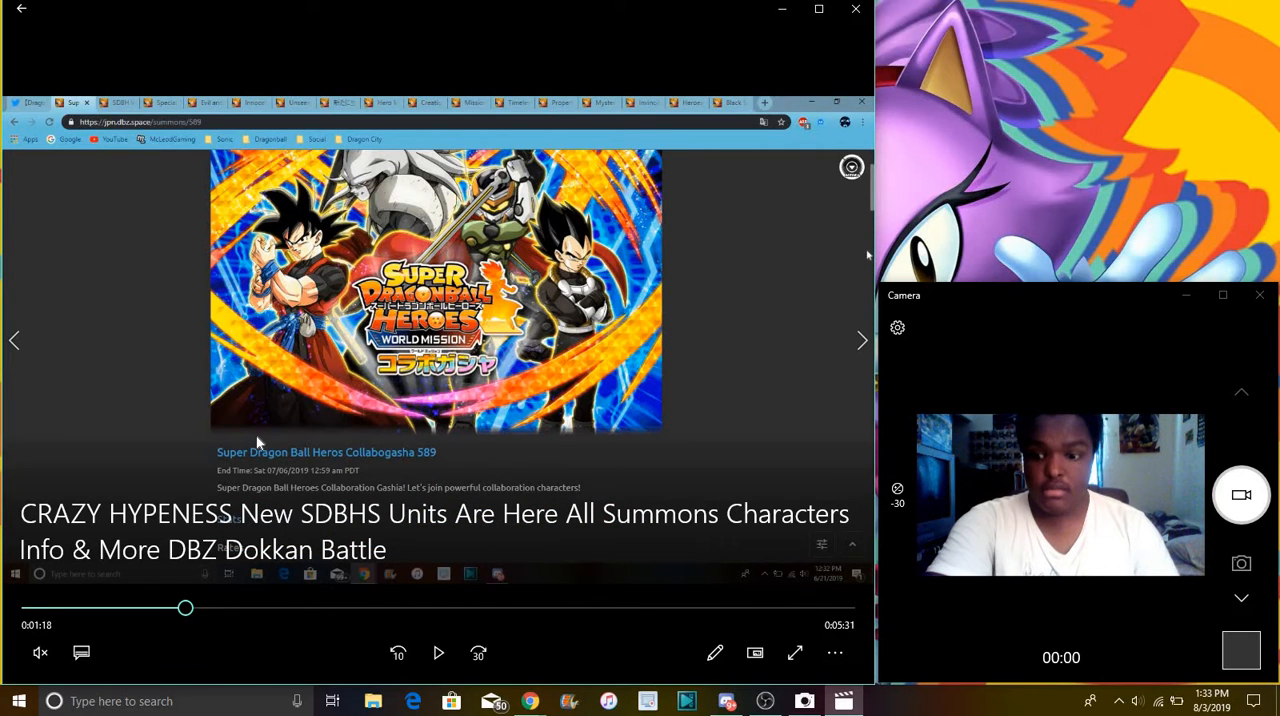
# - Nudge playback forward to the summon rates table and featured units, around 1:35
pyautogui.scroll(-3)
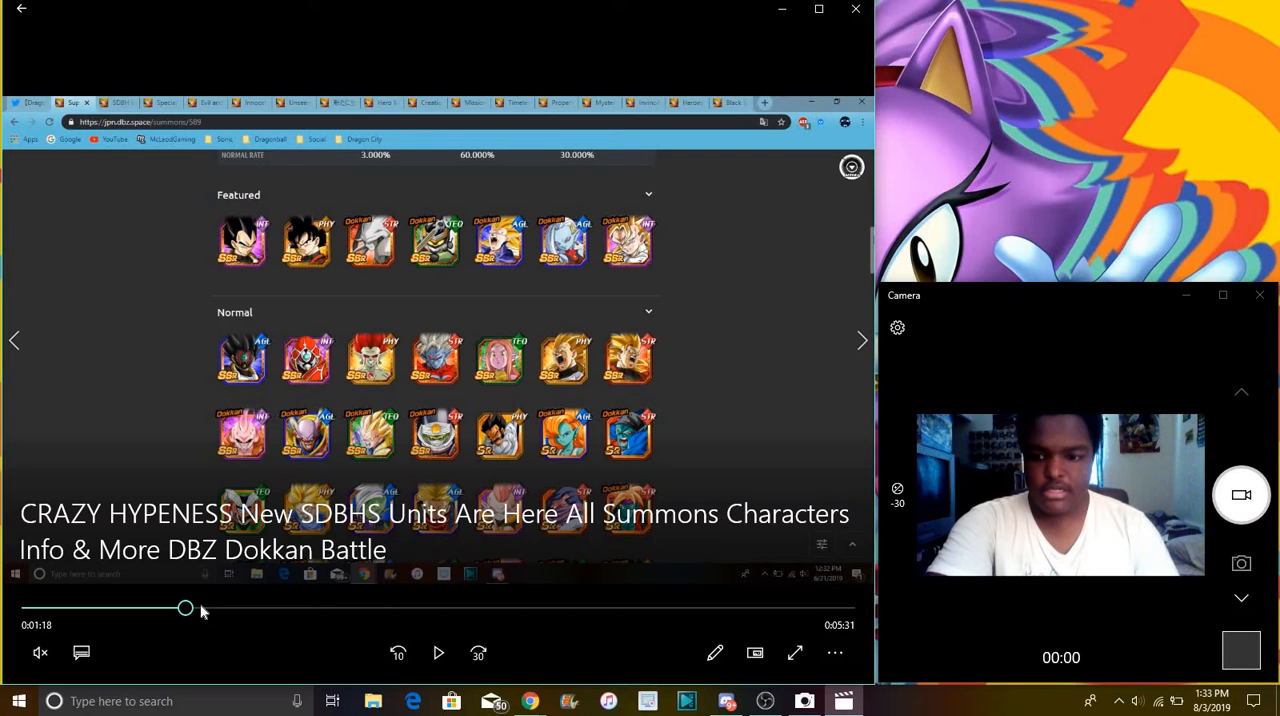
pyautogui.moveTo(184, 608); pyautogui.dragTo(210, 608)
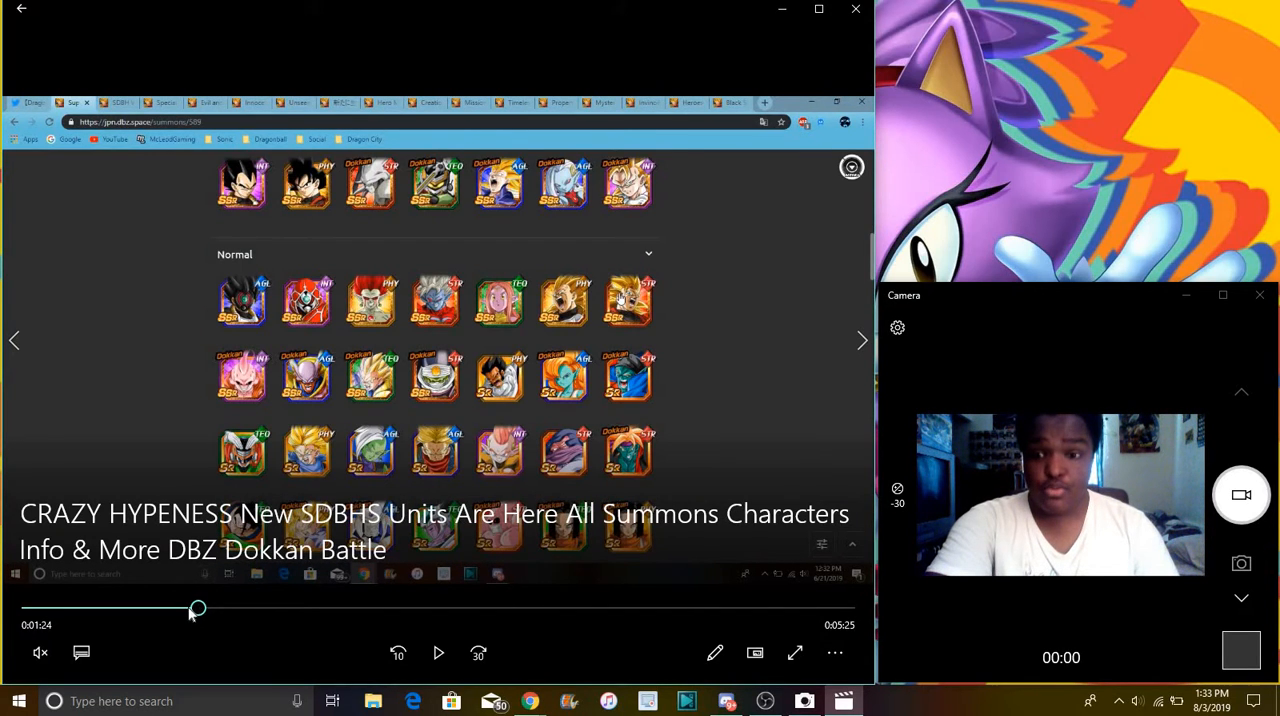
pyautogui.moveTo(196, 608); pyautogui.dragTo(204, 608)
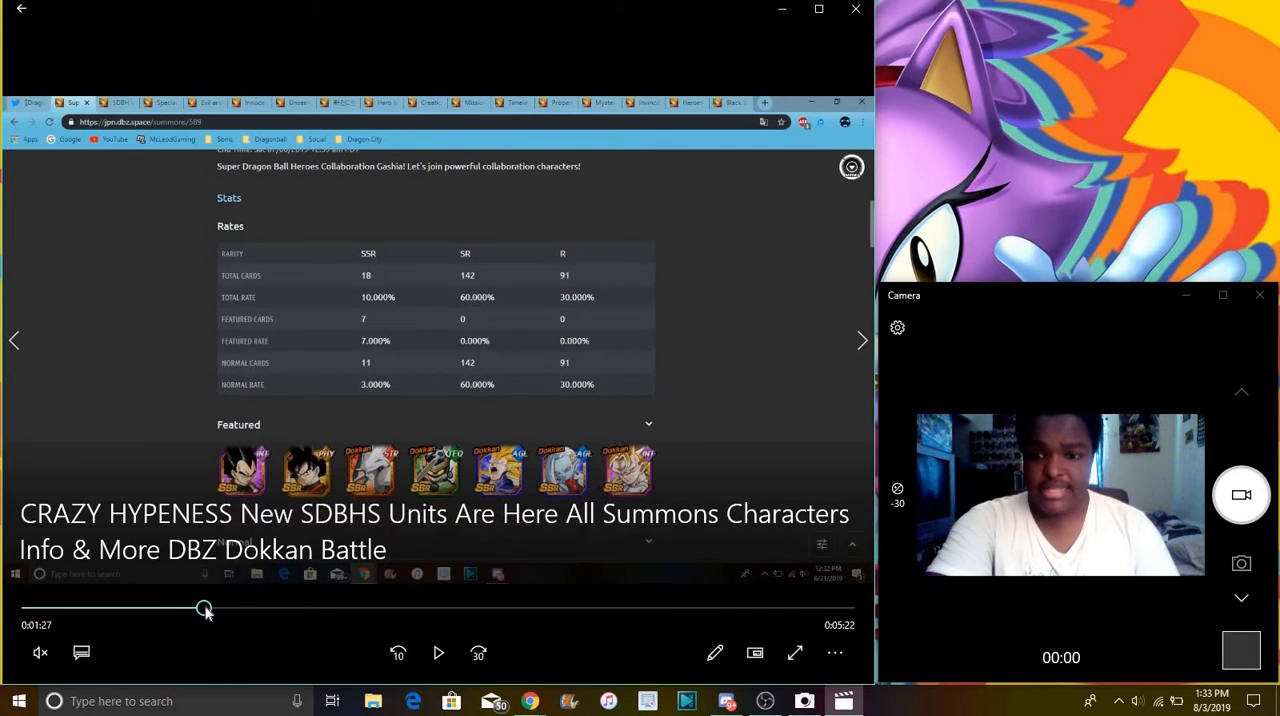
pyautogui.scroll(-3)
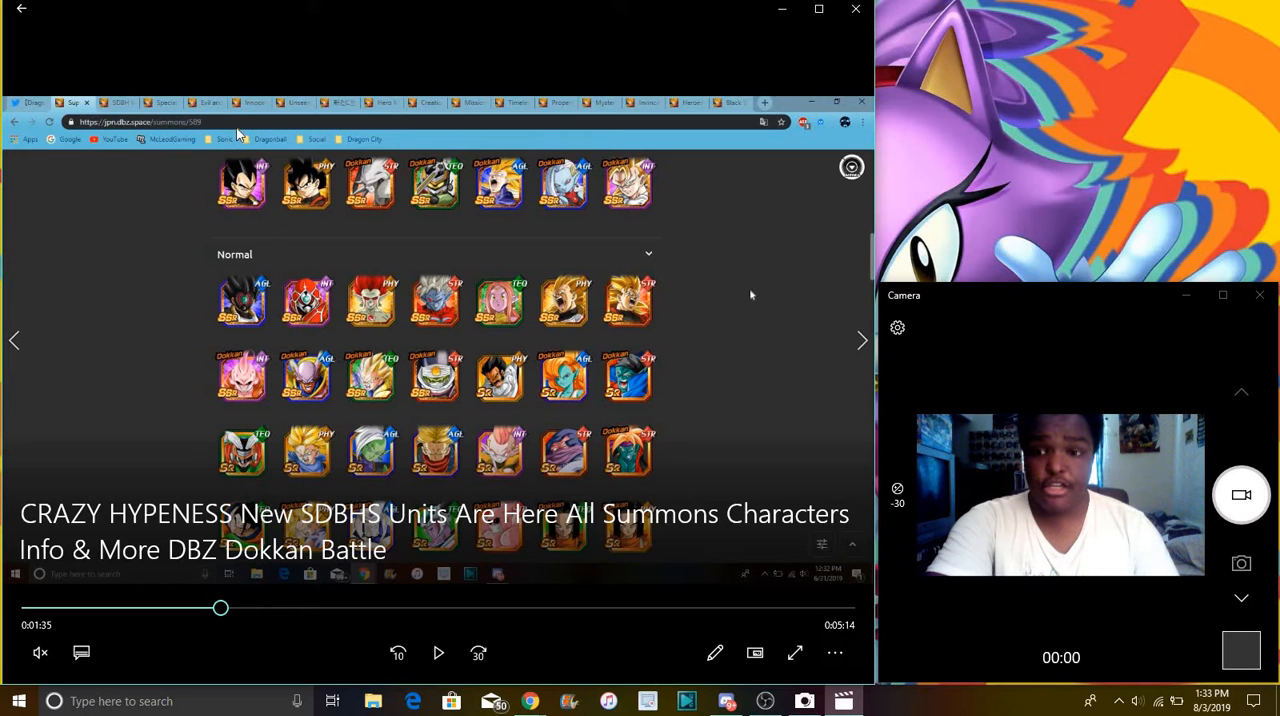
pyautogui.moveTo(450, 124)
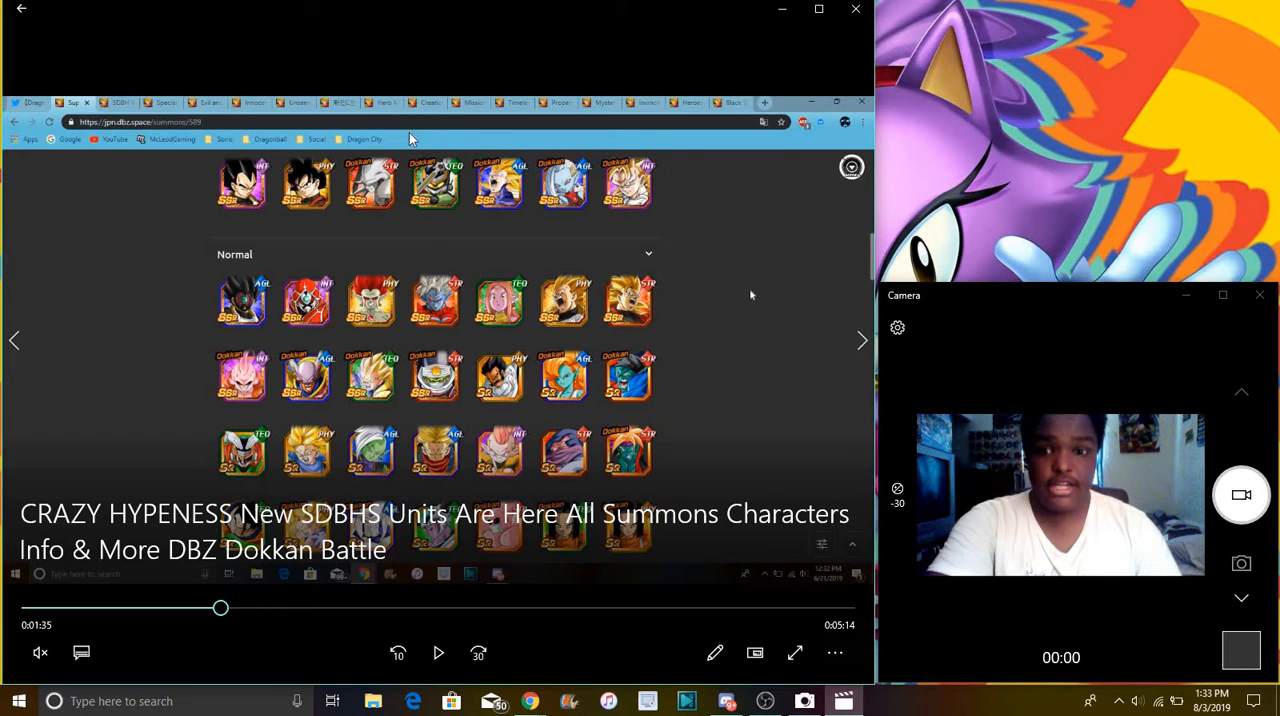
pyautogui.moveTo(690, 218)
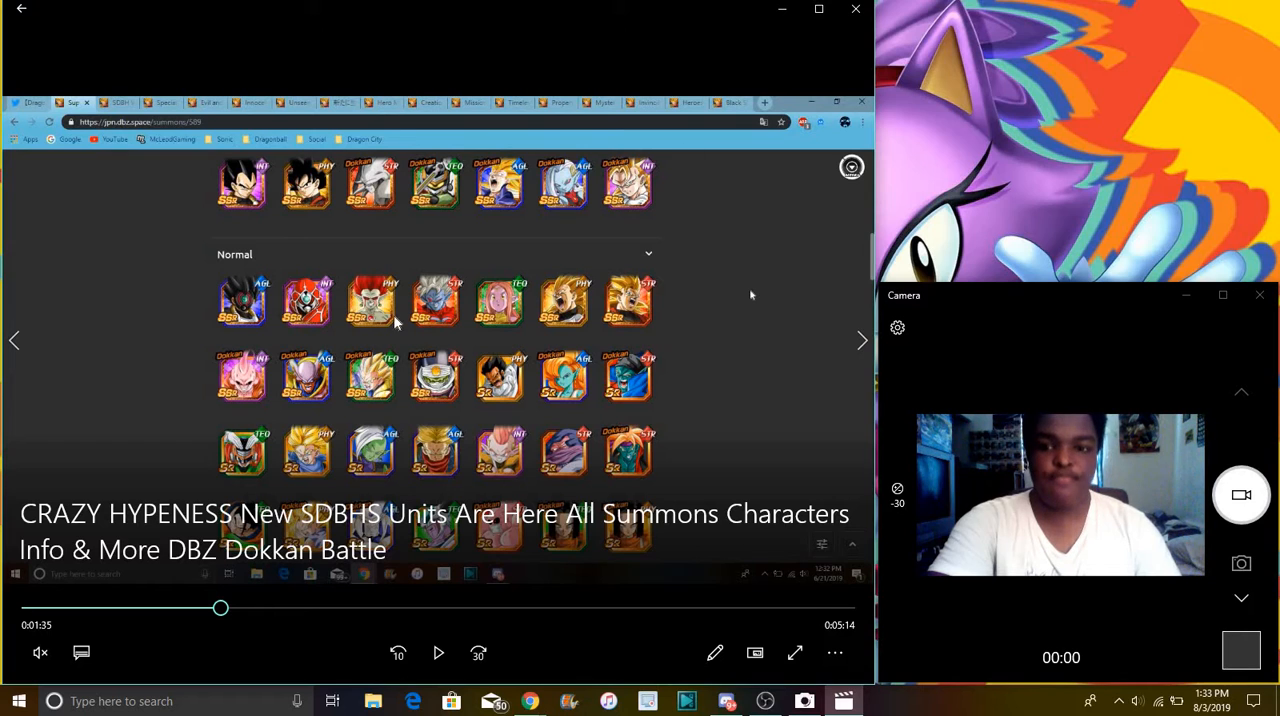
pyautogui.moveTo(660, 300)
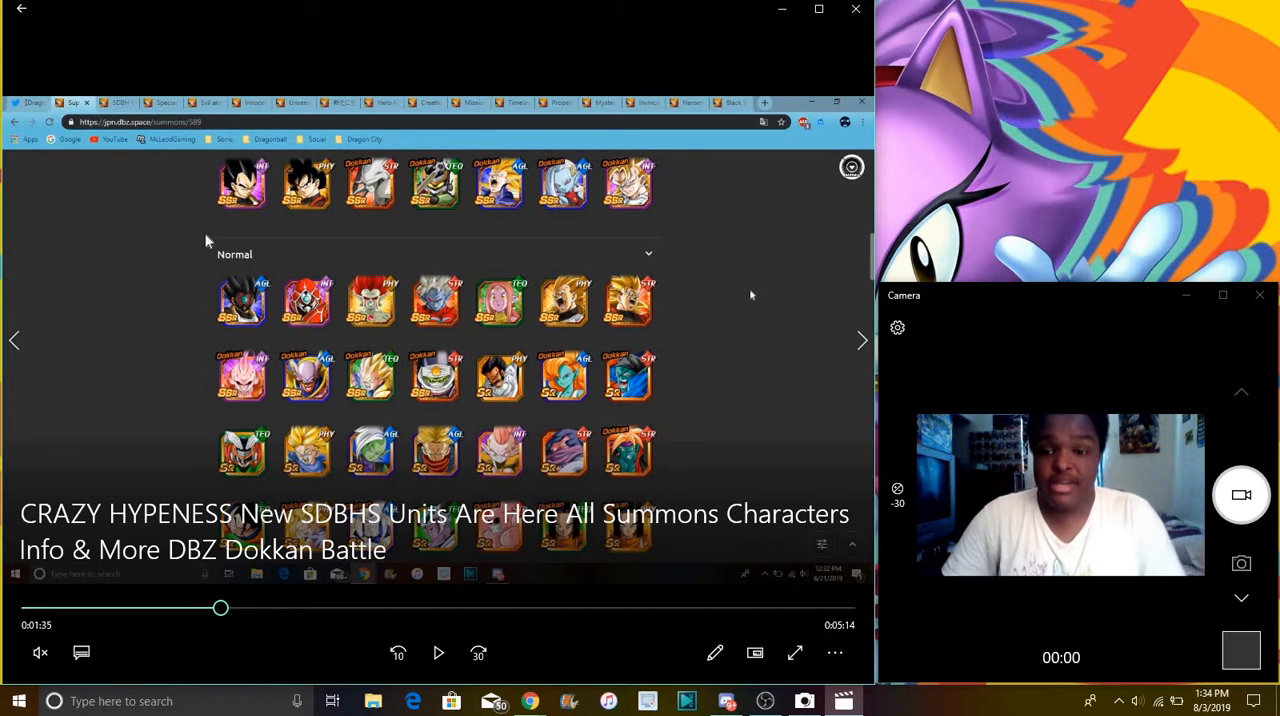
pyautogui.moveTo(220, 218)
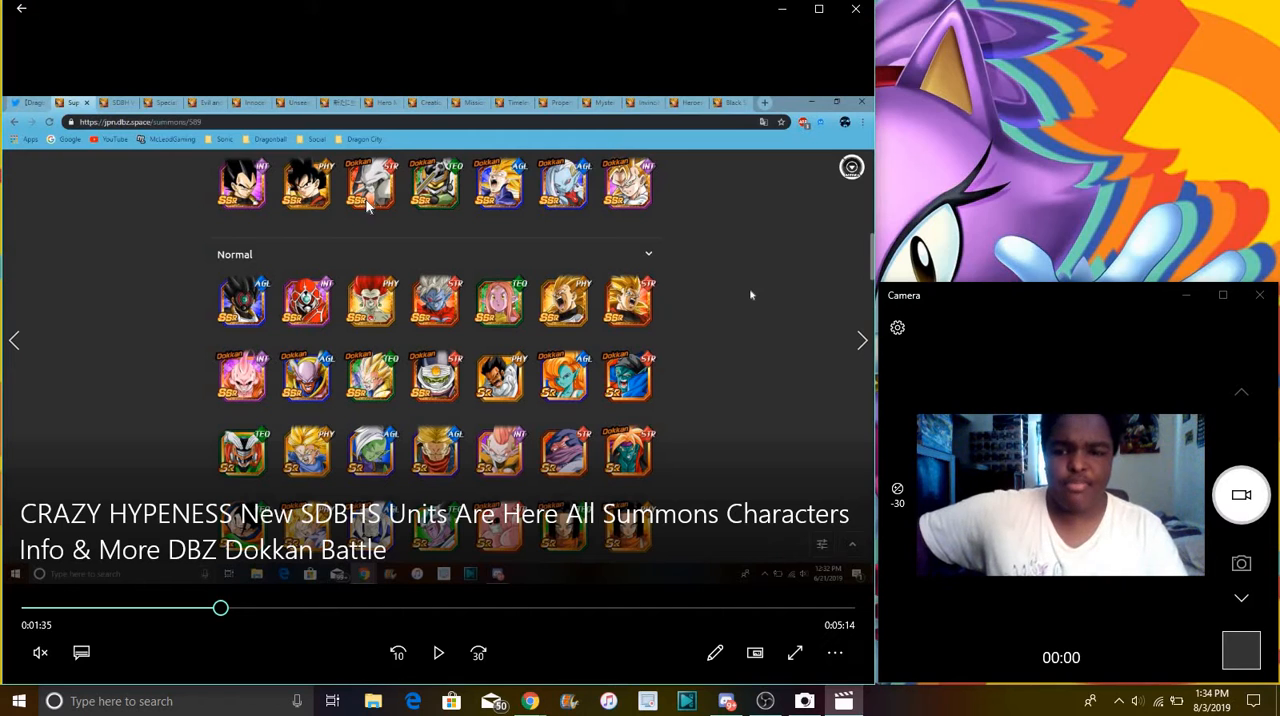
pyautogui.moveTo(304, 460)
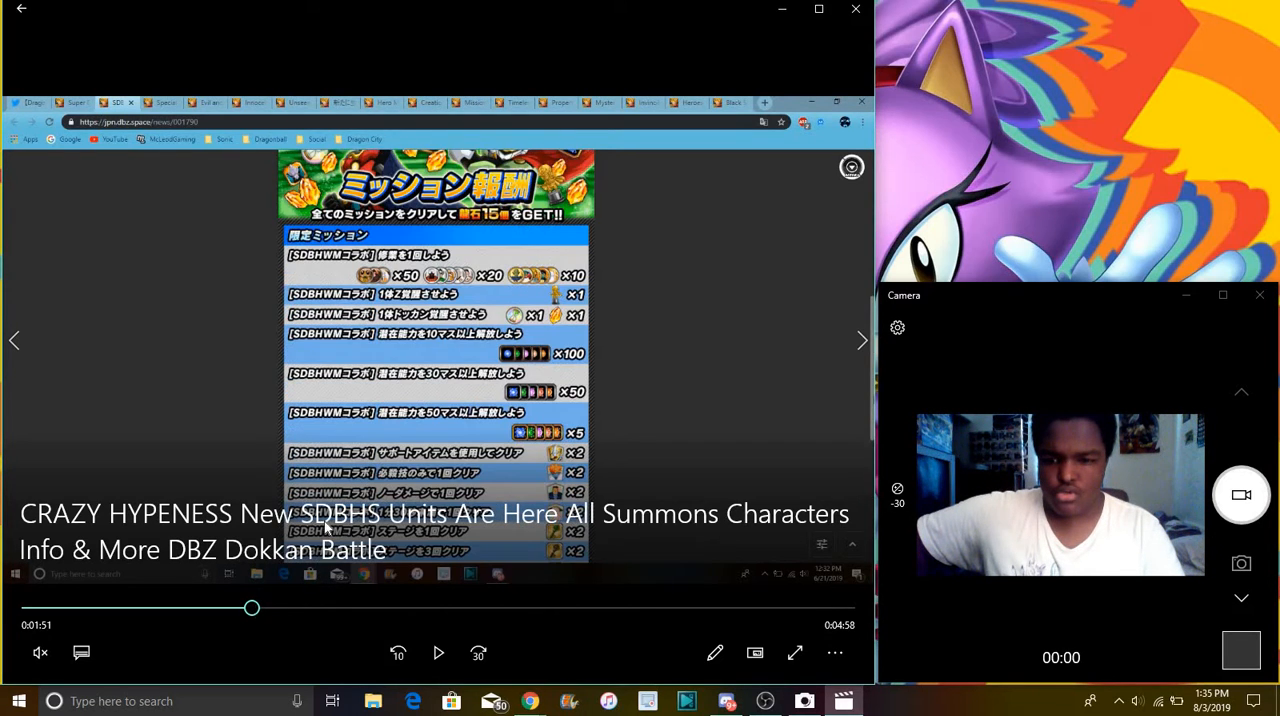
pyautogui.moveTo(500, 288)
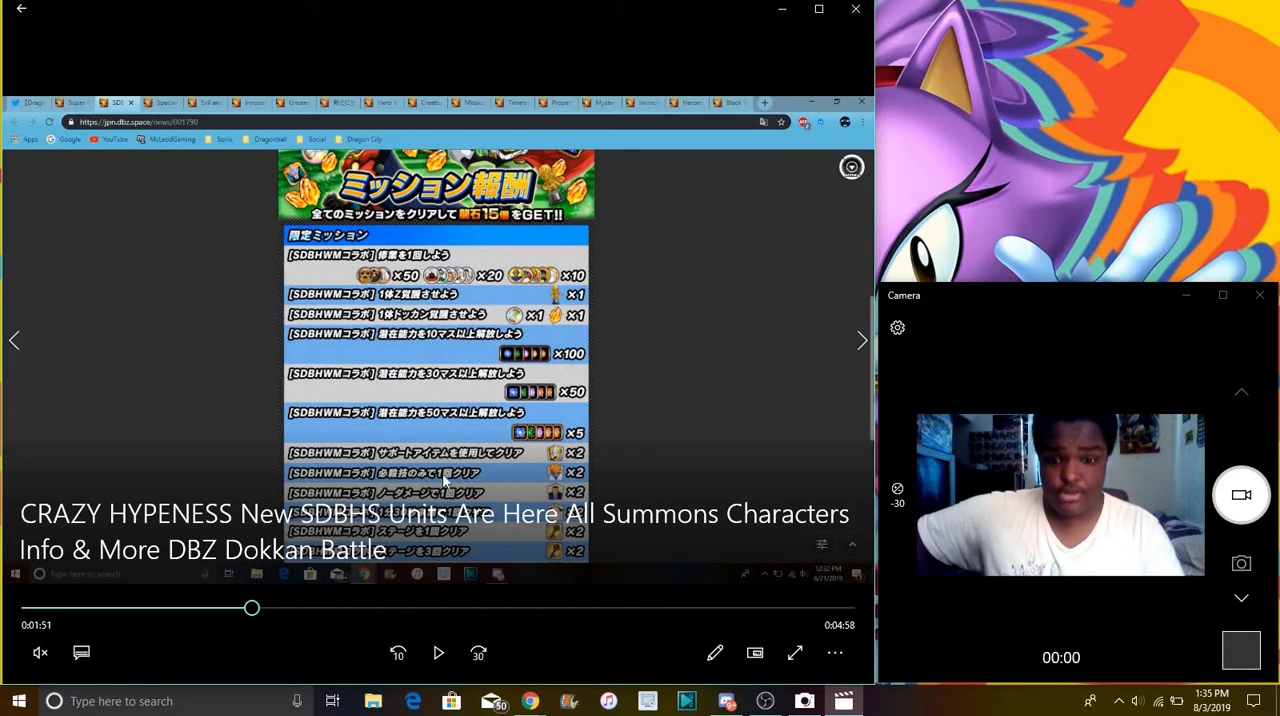
pyautogui.moveTo(252, 608)
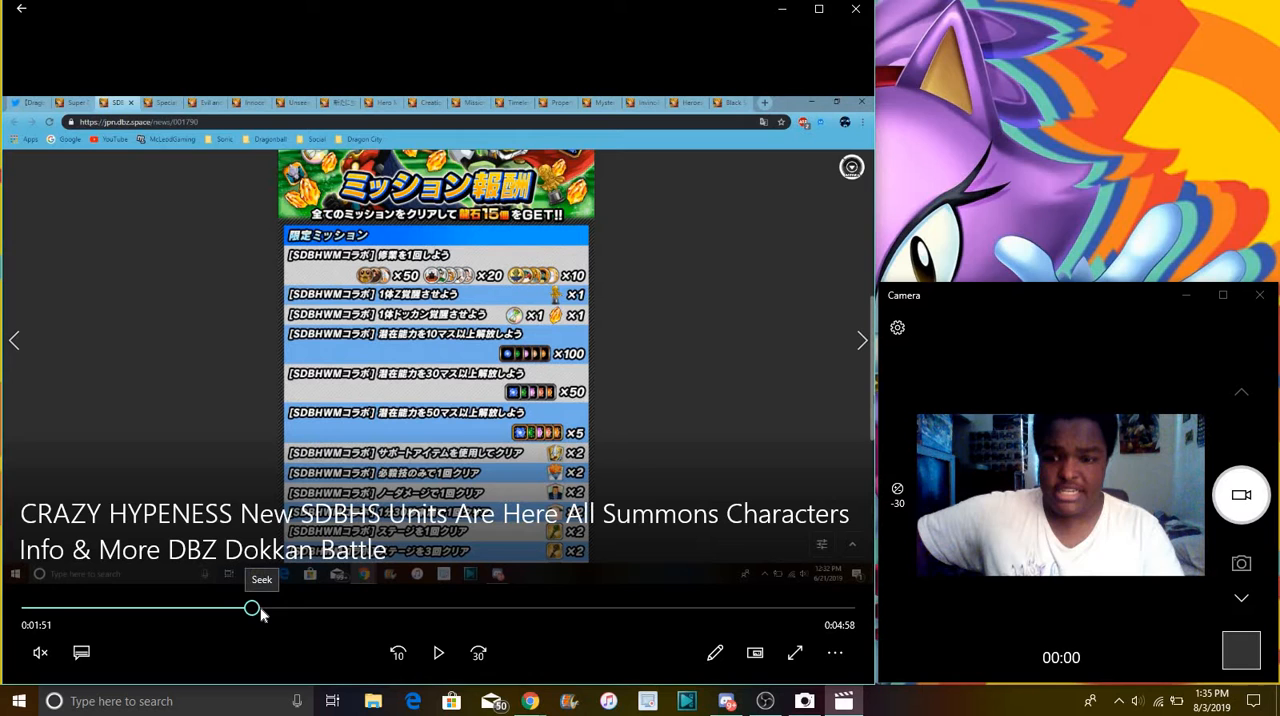
# - Preview the stage drop table and special event news post, then settle on the mission reward list near 1:54
pyautogui.moveTo(252, 608); pyautogui.dragTo(260, 608)
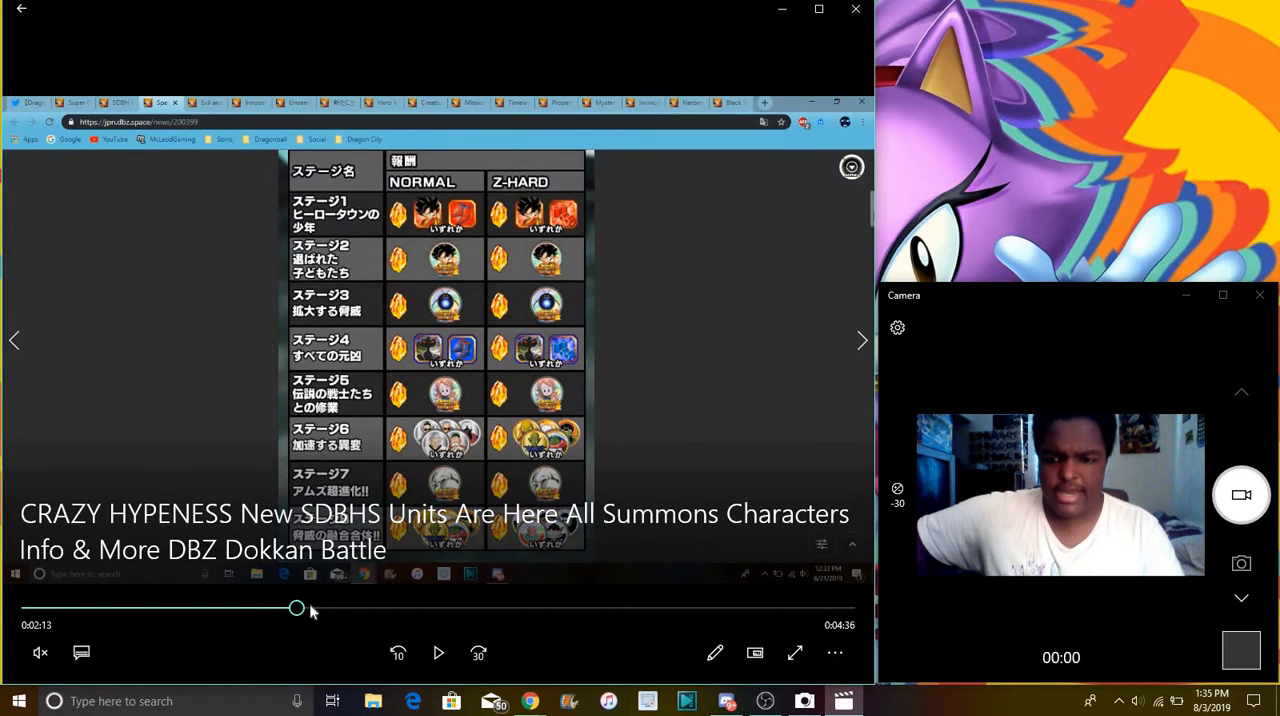
pyautogui.moveTo(296, 608); pyautogui.dragTo(278, 608)
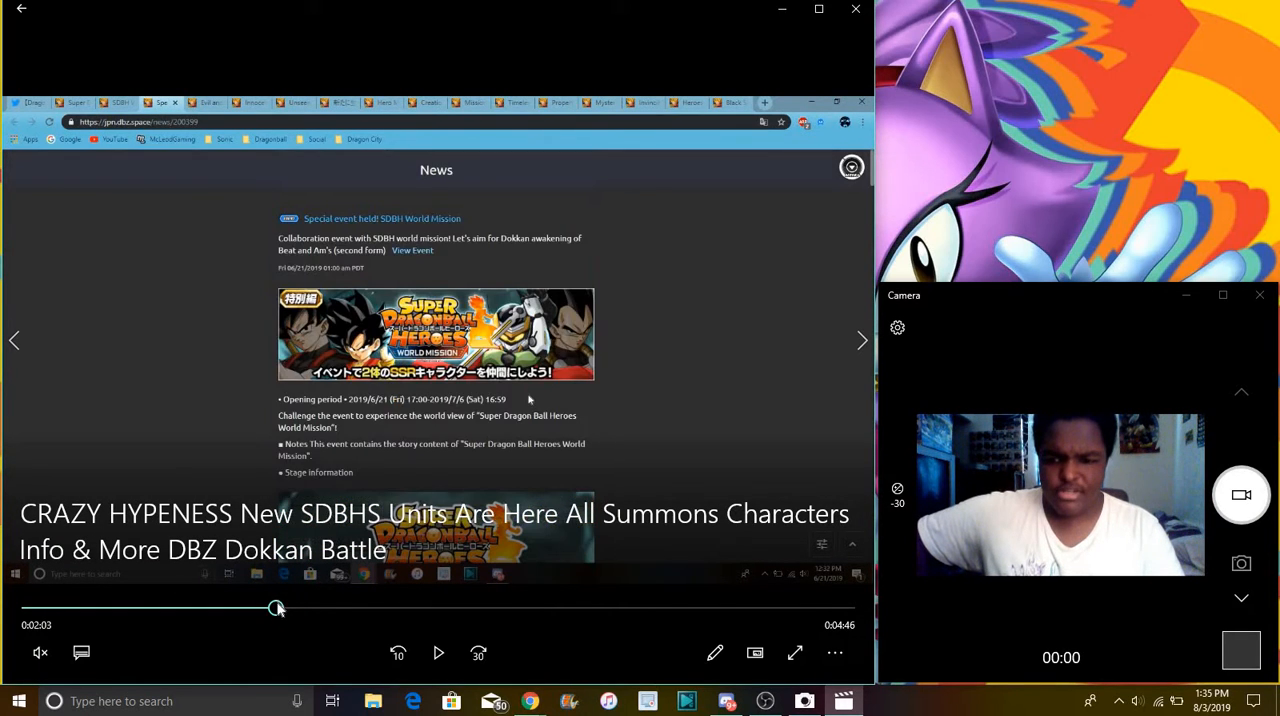
pyautogui.moveTo(276, 608); pyautogui.dragTo(256, 608)
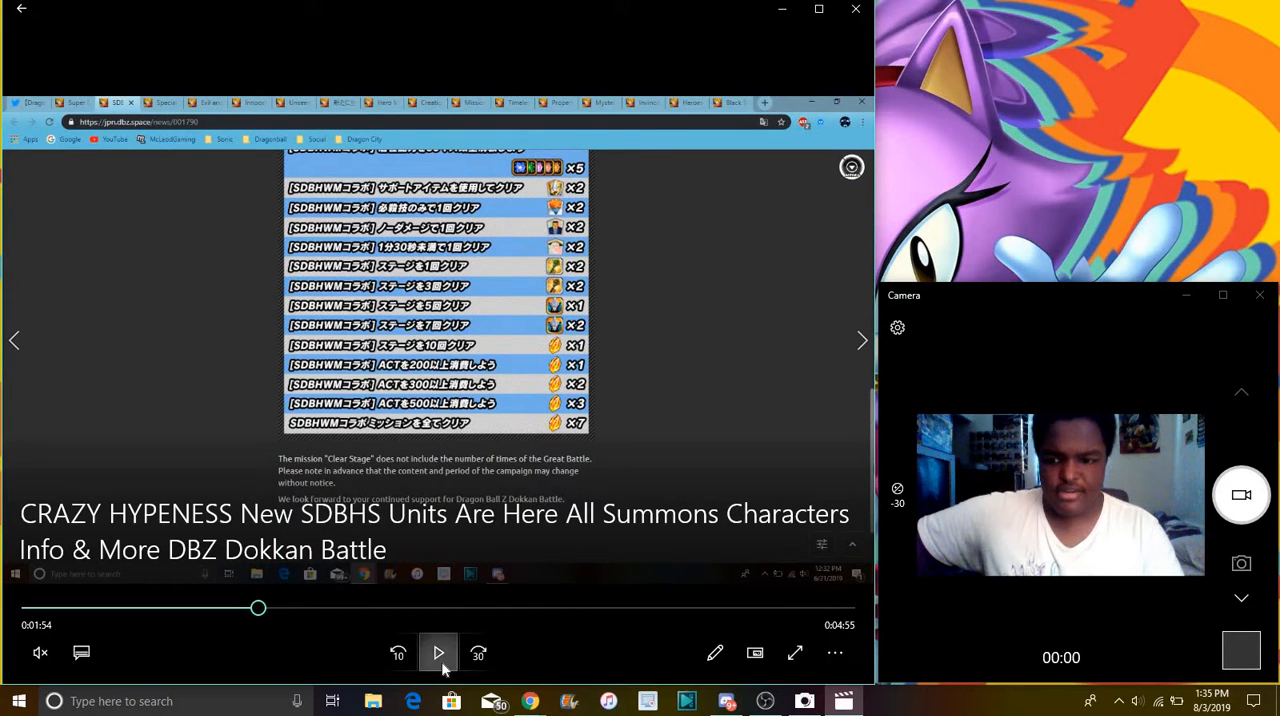
# - Play the recording briefly and pause it on the stage drop table
pyautogui.click(436, 652)
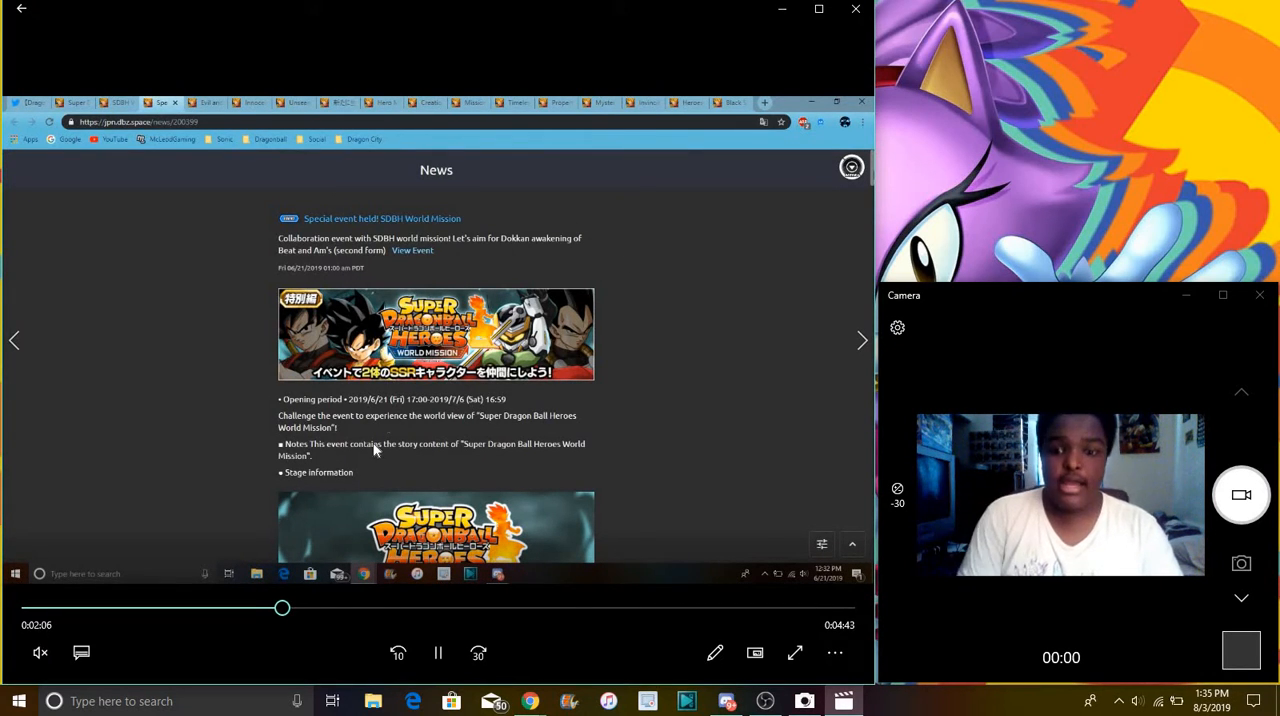
pyautogui.scroll(-3)
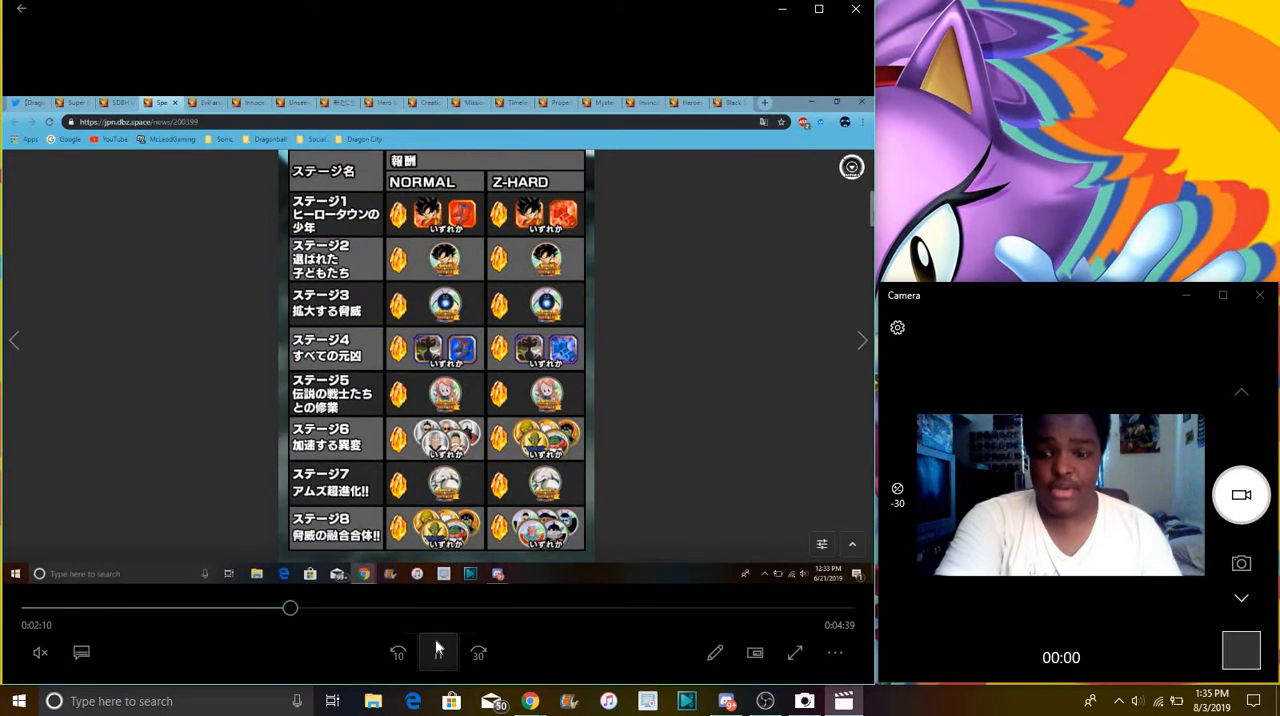
pyautogui.click(436, 652)
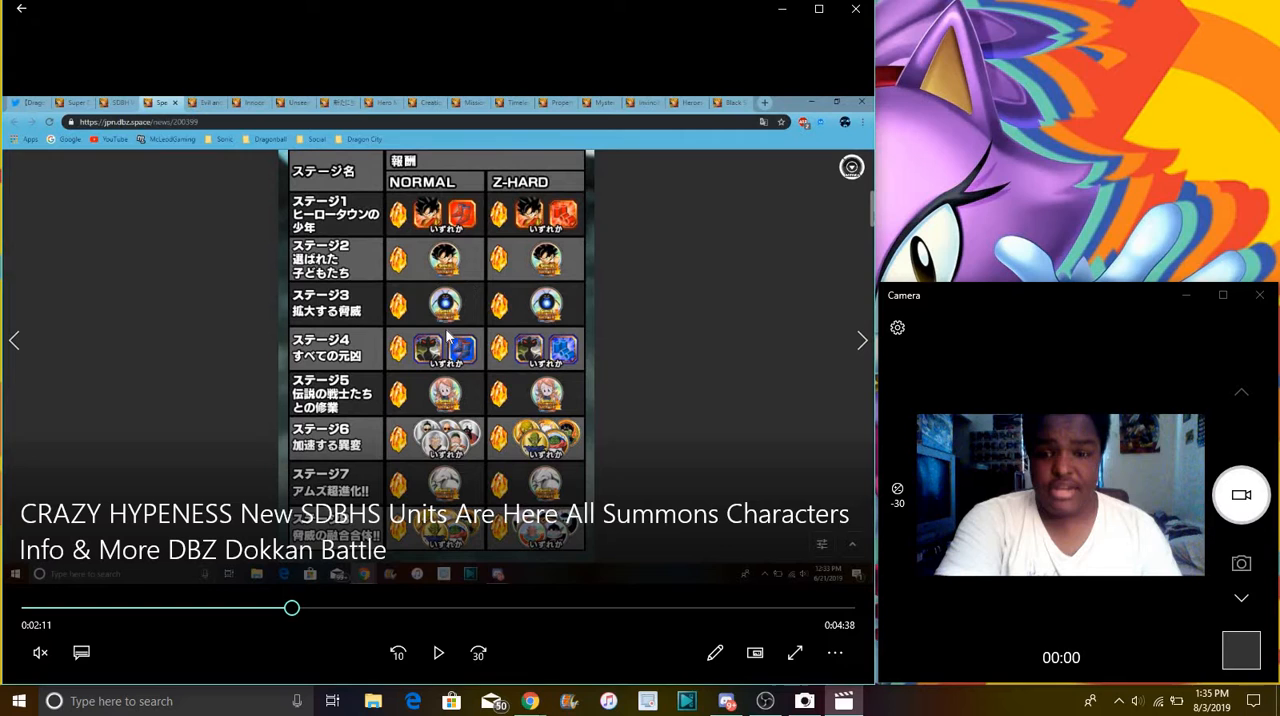
pyautogui.moveTo(424, 210)
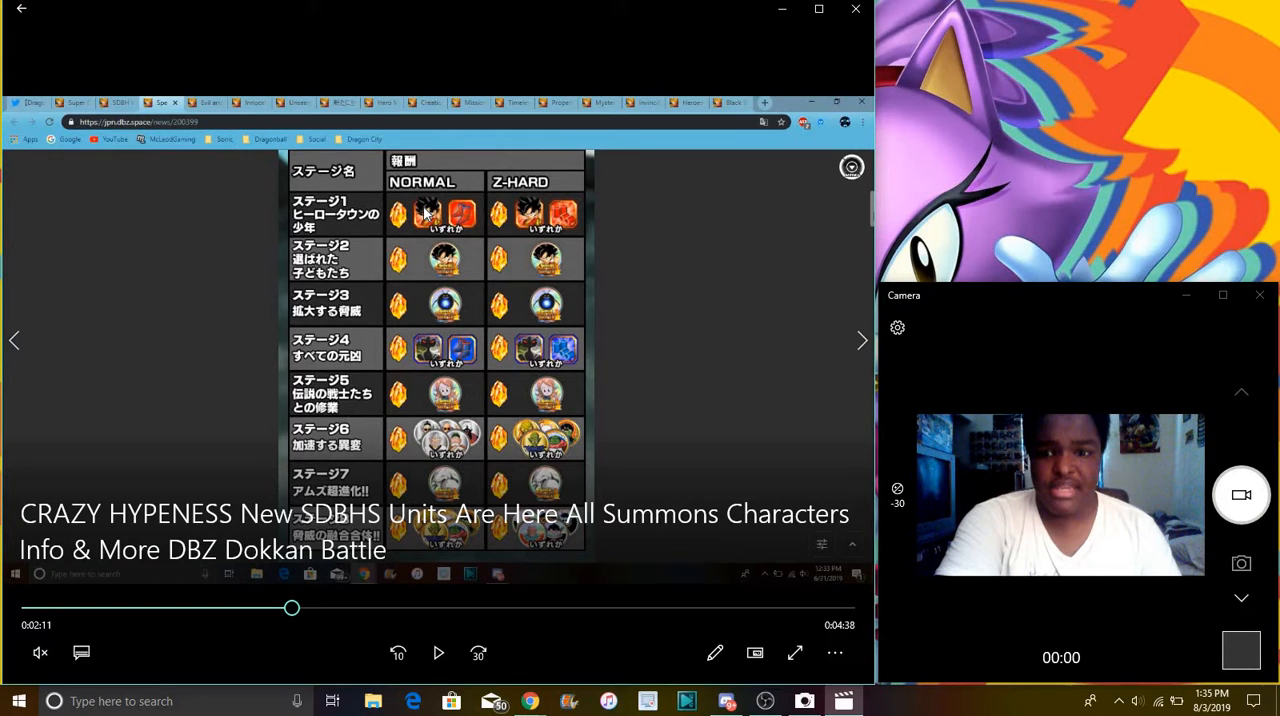
pyautogui.moveTo(446, 288)
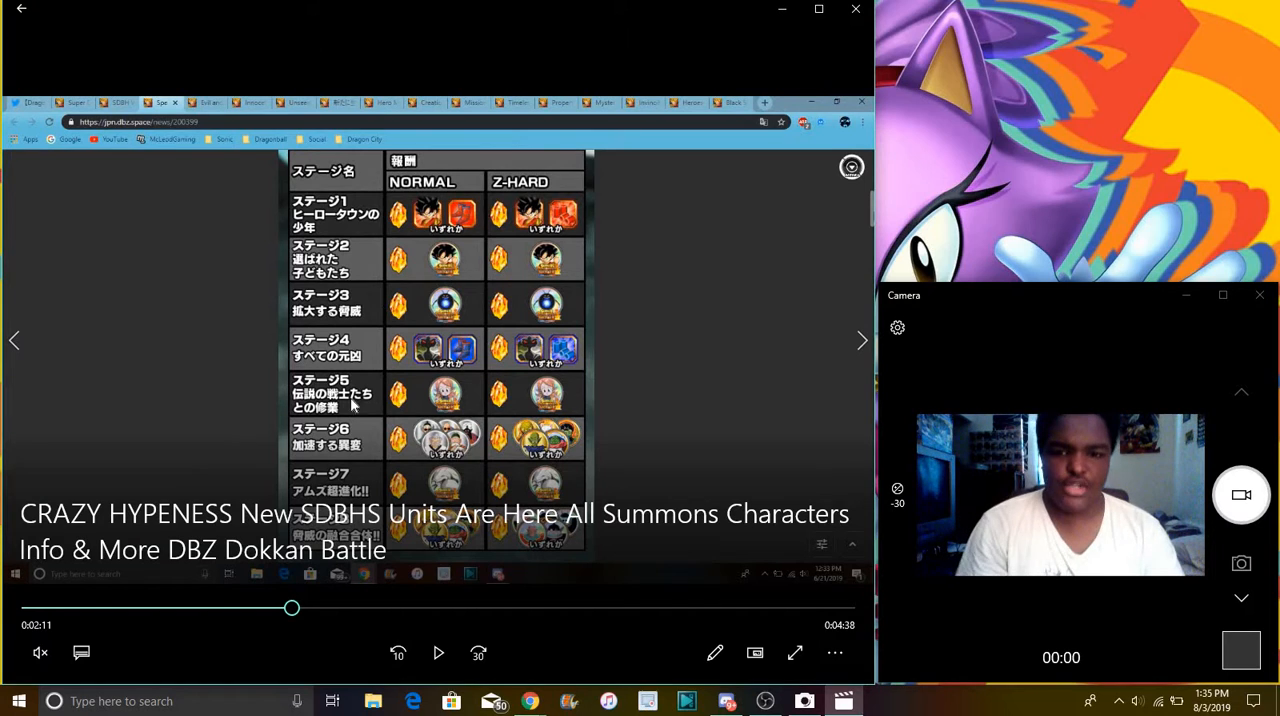
pyautogui.moveTo(460, 316)
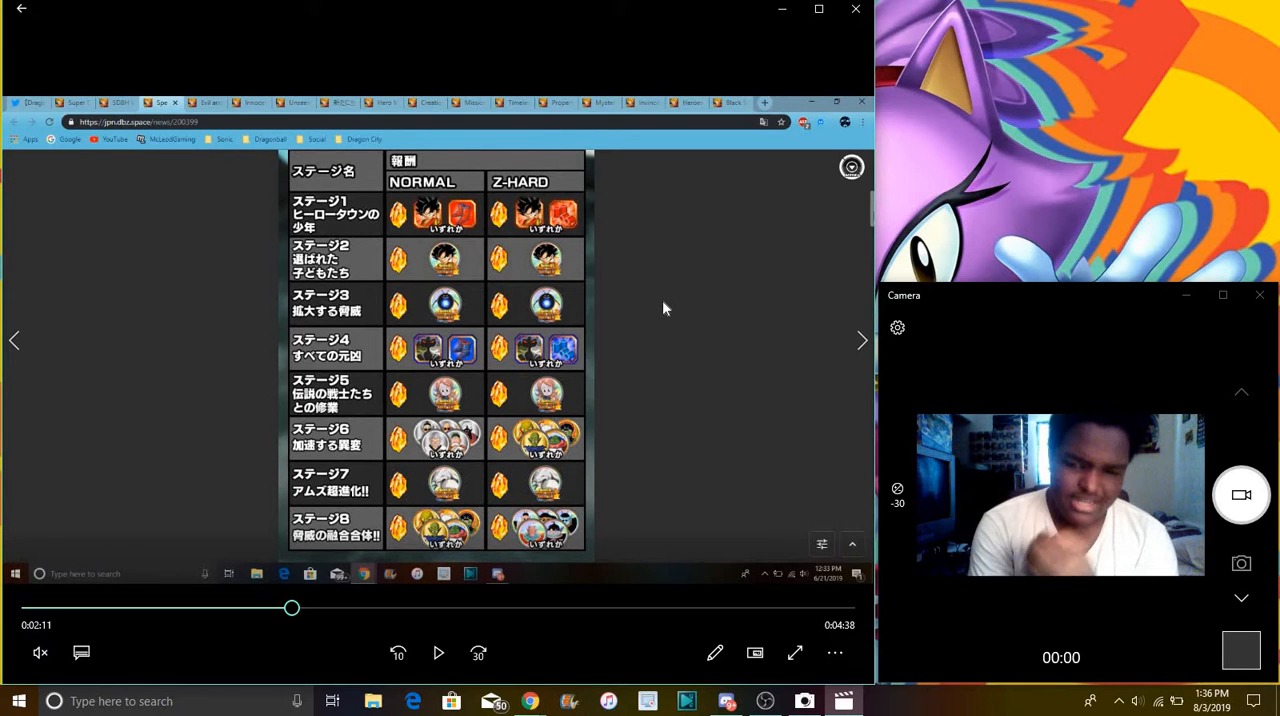
pyautogui.moveTo(360, 484)
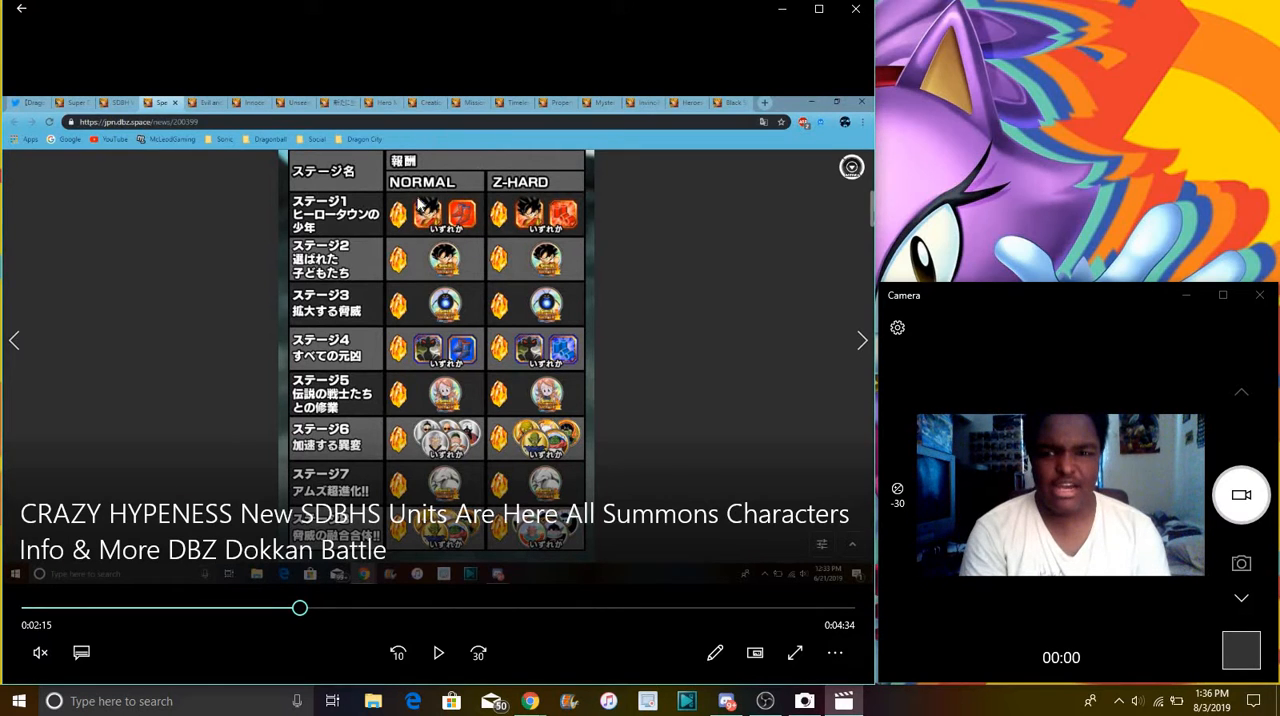
# - Seek forward to the Great Saiyaman awakening graphic around 2:33
pyautogui.moveTo(300, 608); pyautogui.dragTo(314, 608)
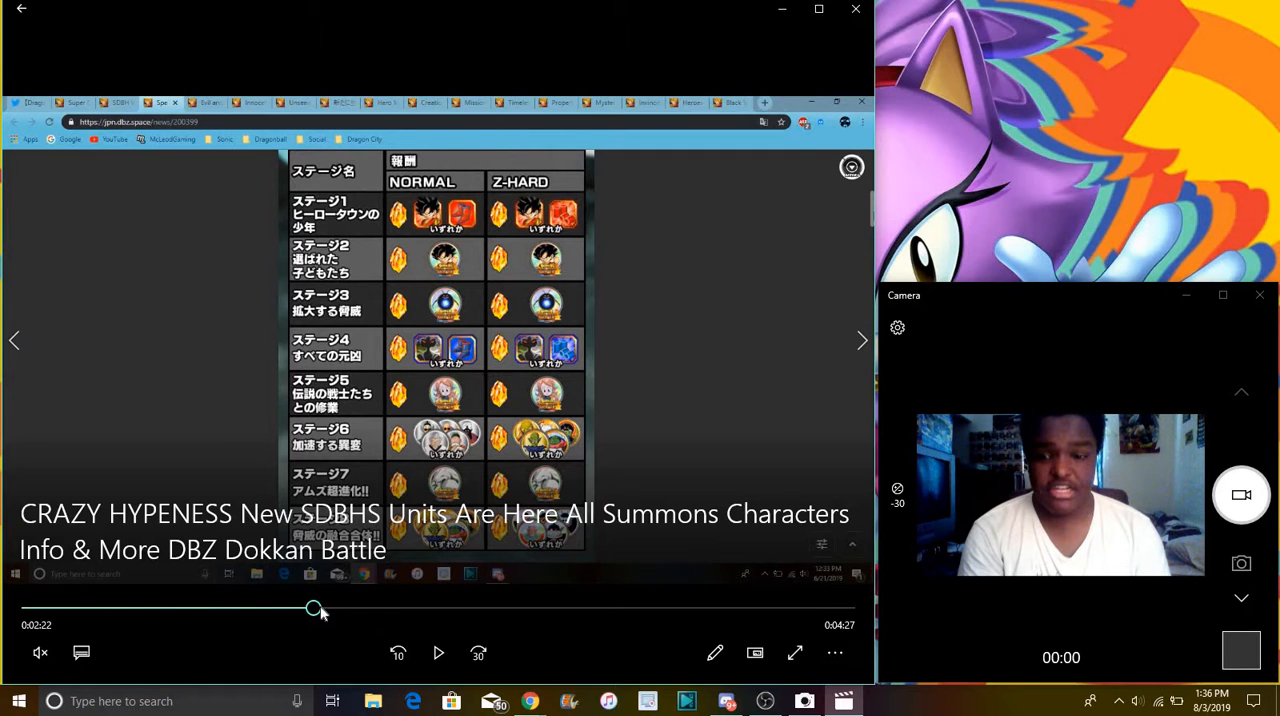
pyautogui.moveTo(314, 608); pyautogui.dragTo(334, 608)
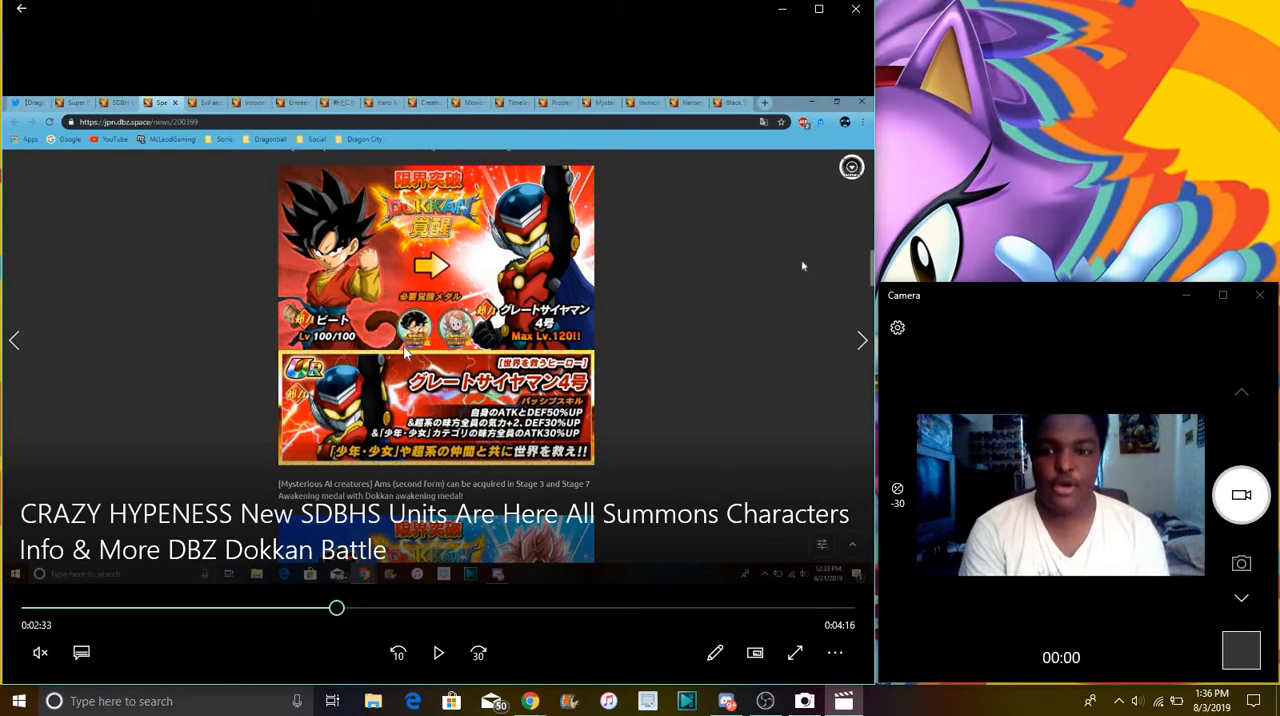
pyautogui.moveTo(356, 616)
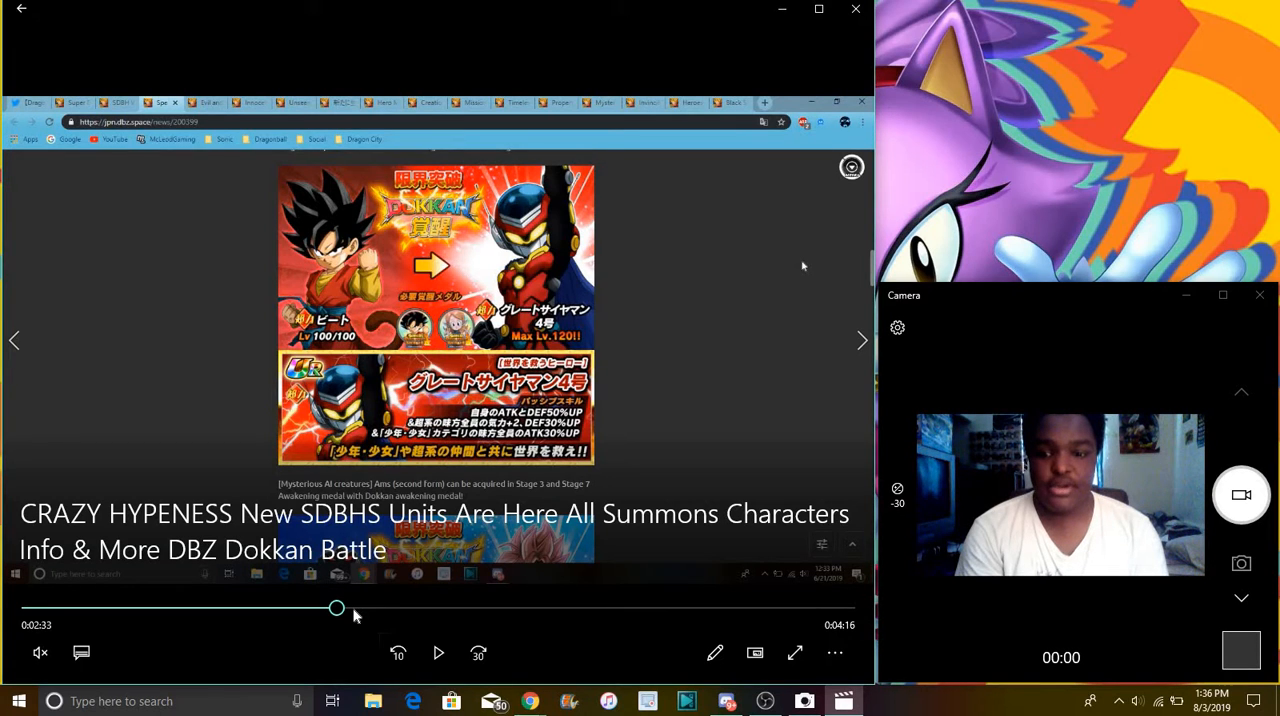
# - Advance to 2:40 and alternate pausing and playing through the awakening pages to the Sealas graphic near 3:04
pyautogui.click(438, 652)
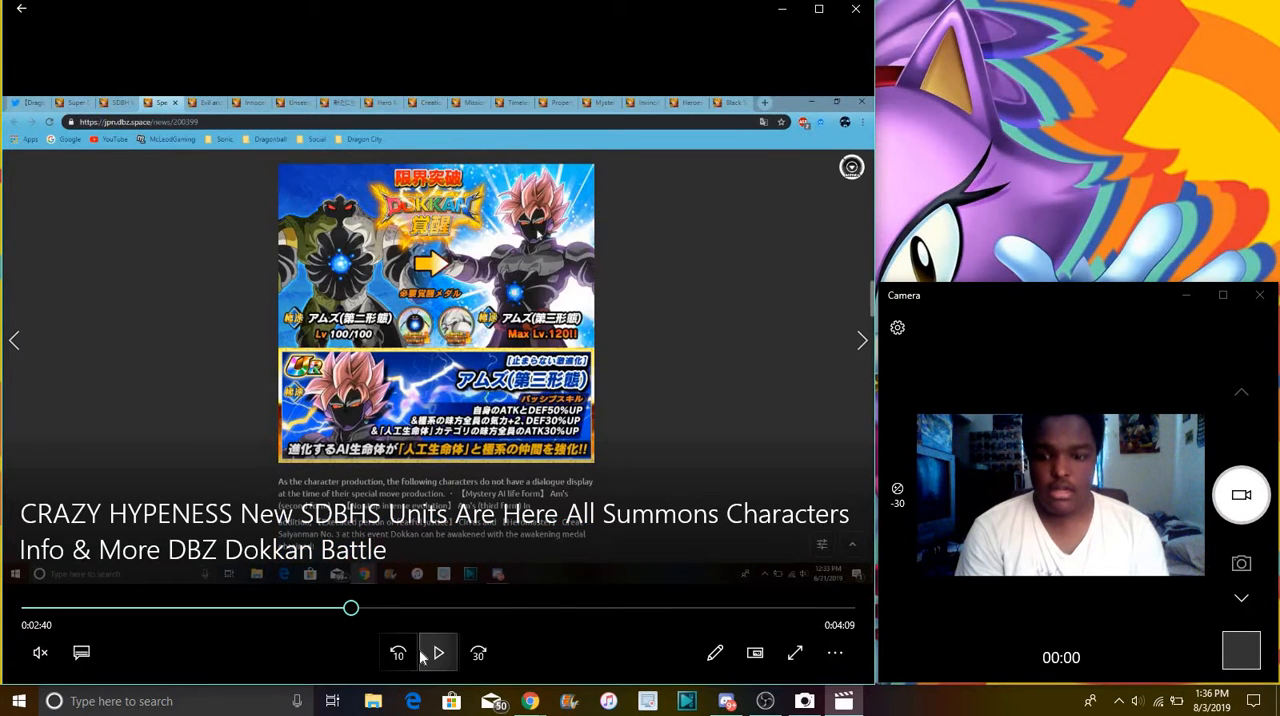
pyautogui.click(438, 652)
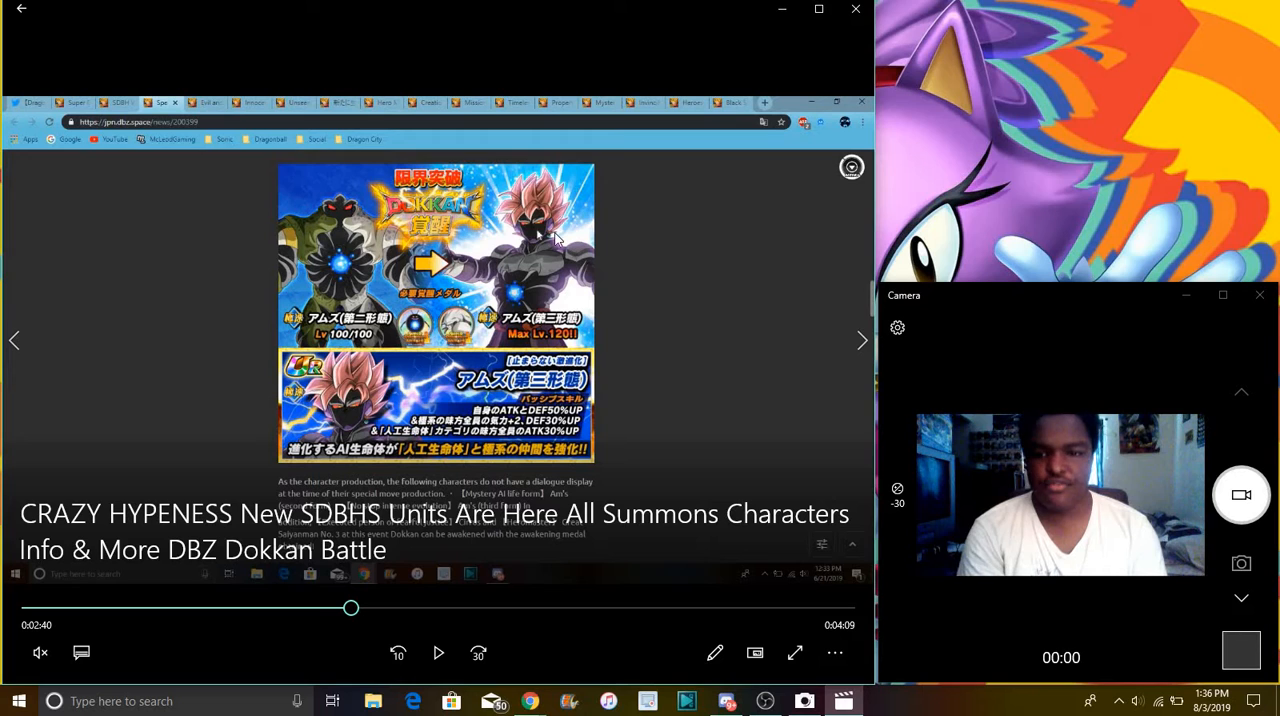
pyautogui.moveTo(702, 280)
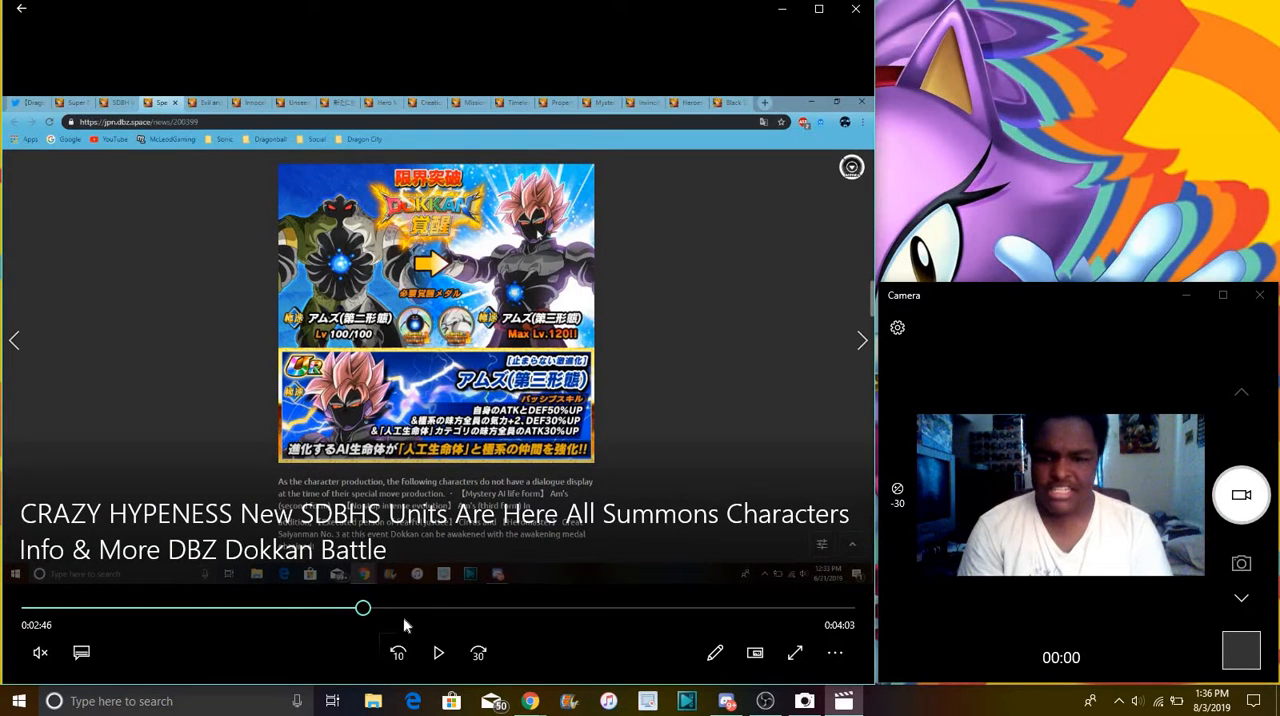
pyautogui.click(438, 652)
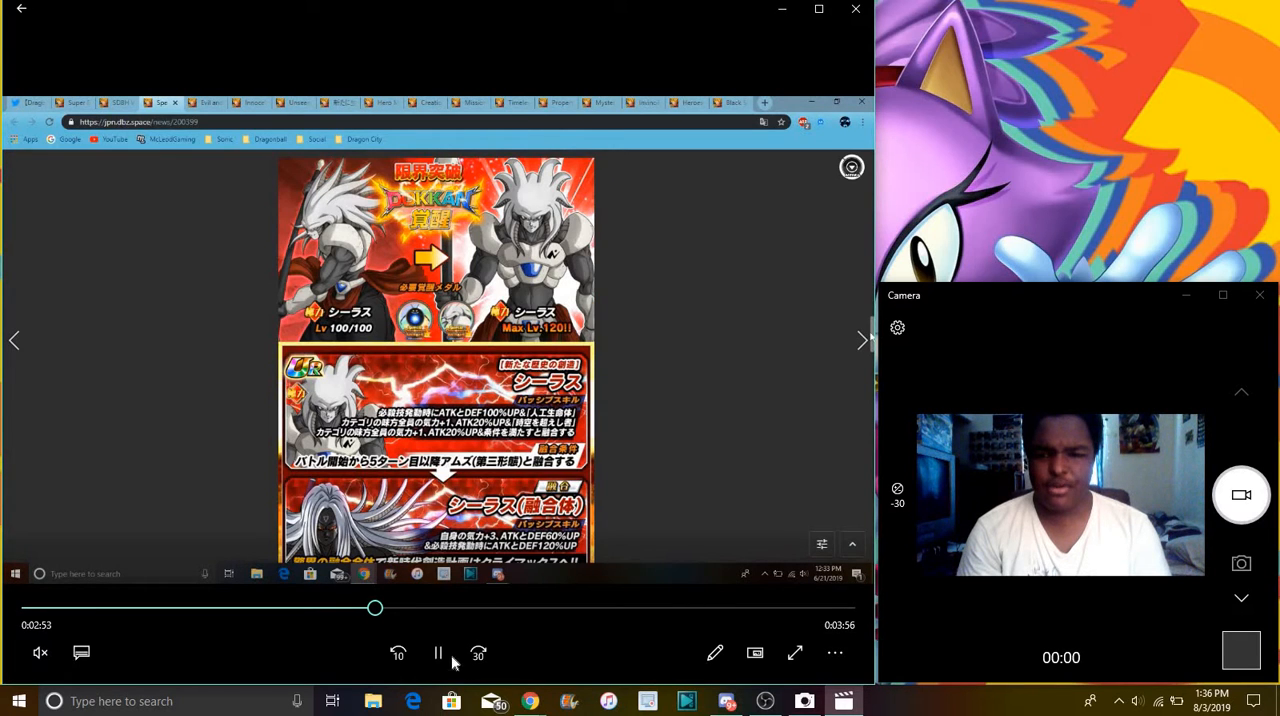
pyautogui.click(436, 652)
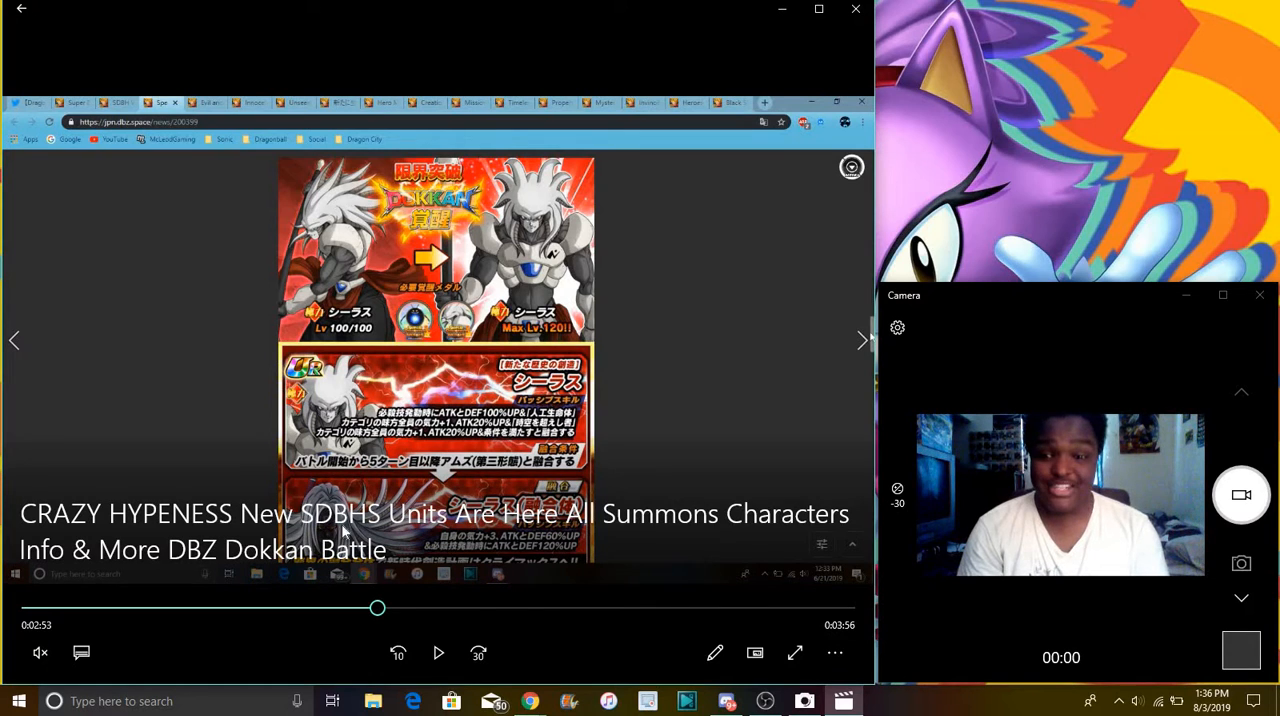
pyautogui.click(438, 652)
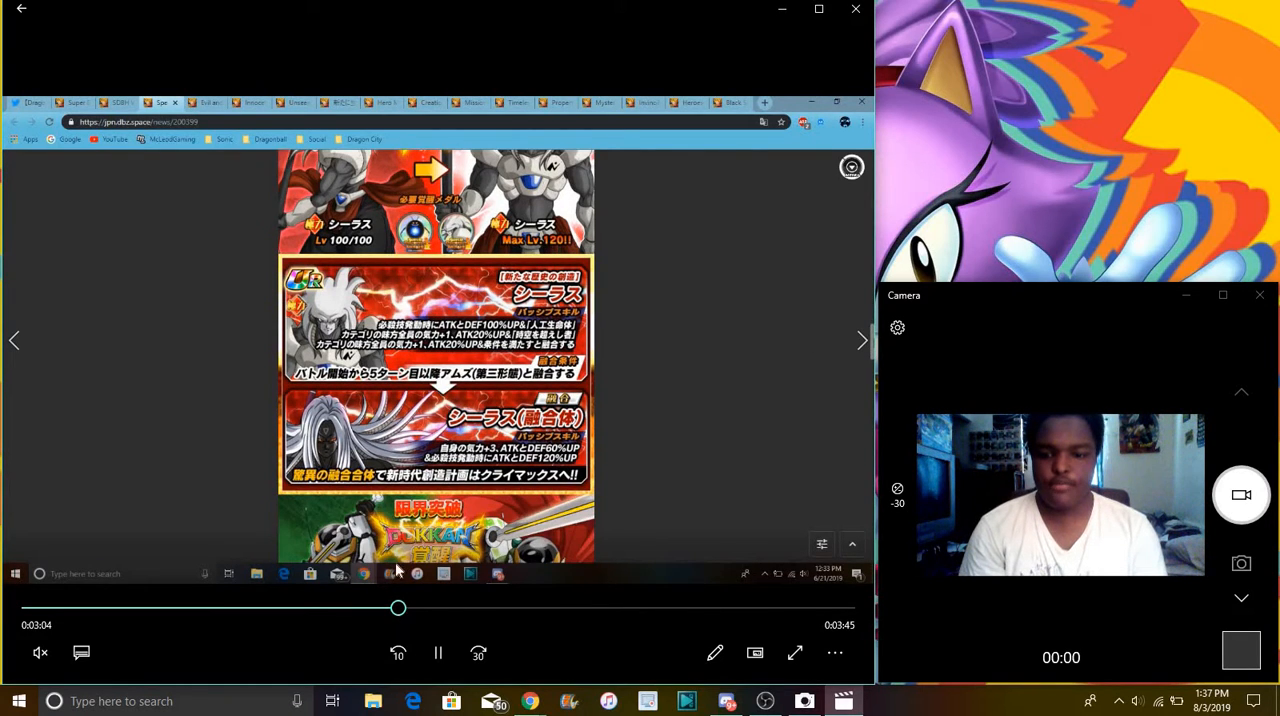
# - Let playback run through the awakening graphics to the 120/120 card stats page around 4:00
pyautogui.scroll(-3)
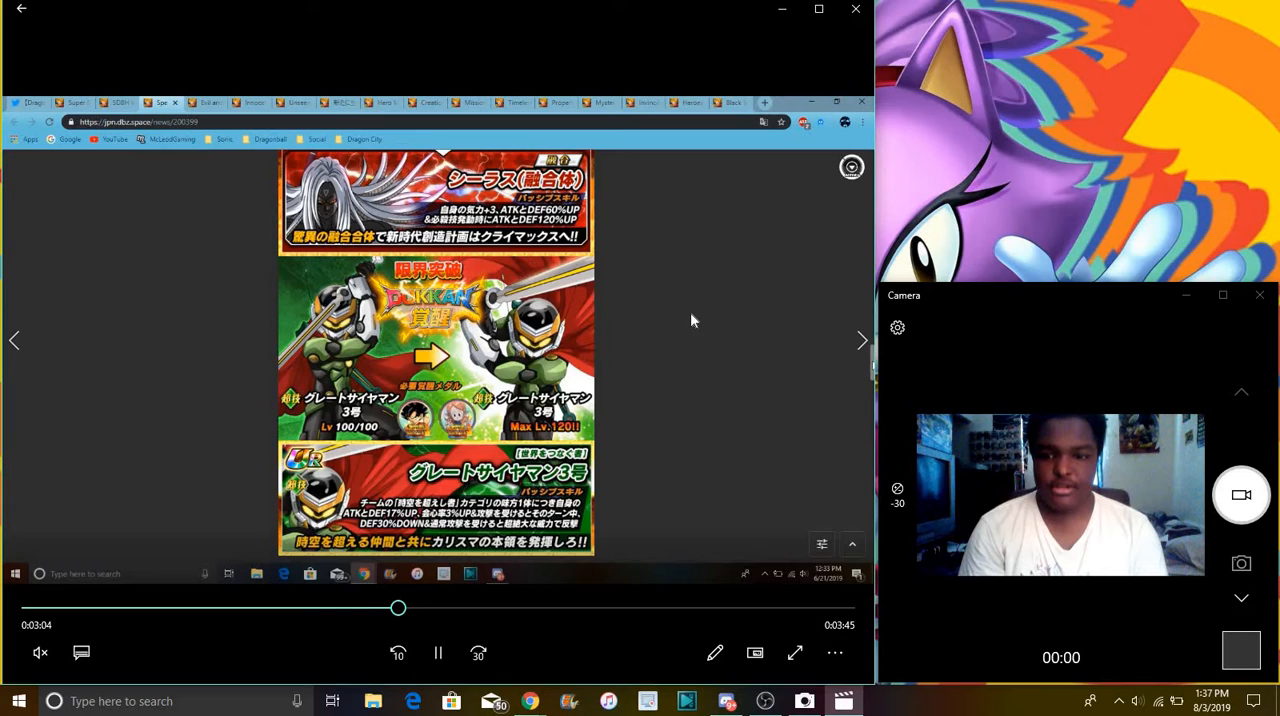
pyautogui.scroll(-3)
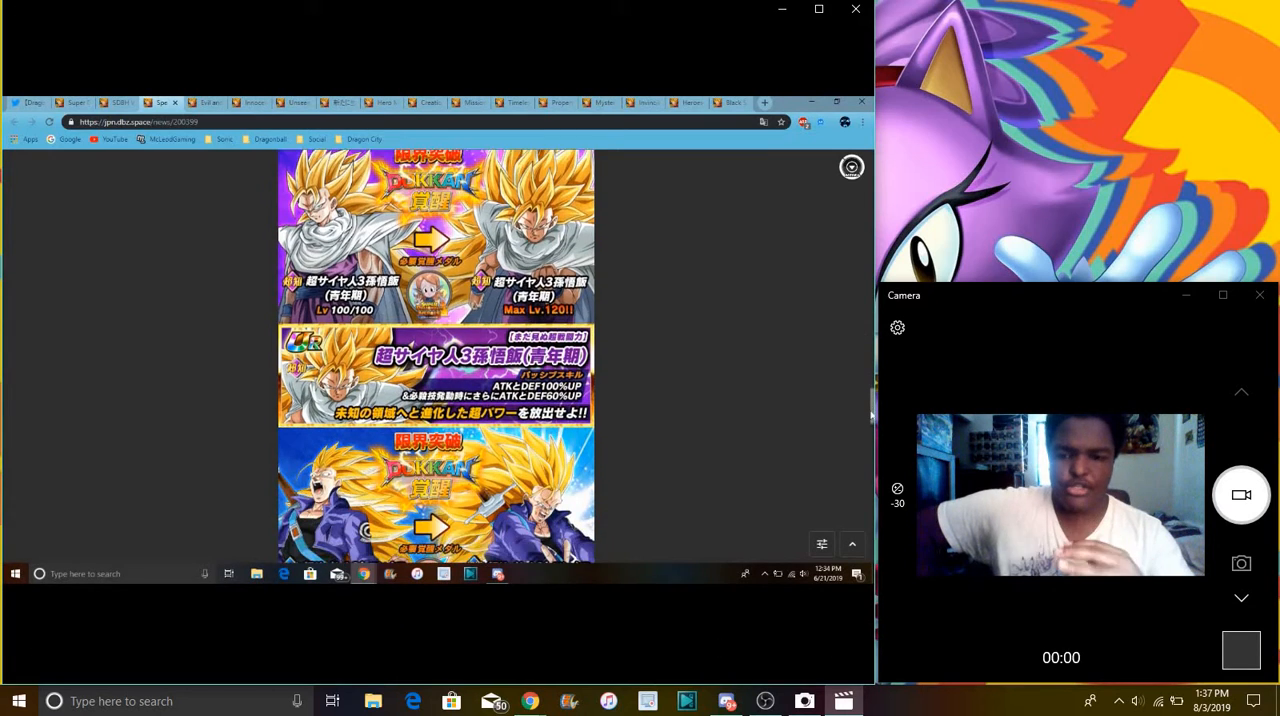
pyautogui.scroll(-3)
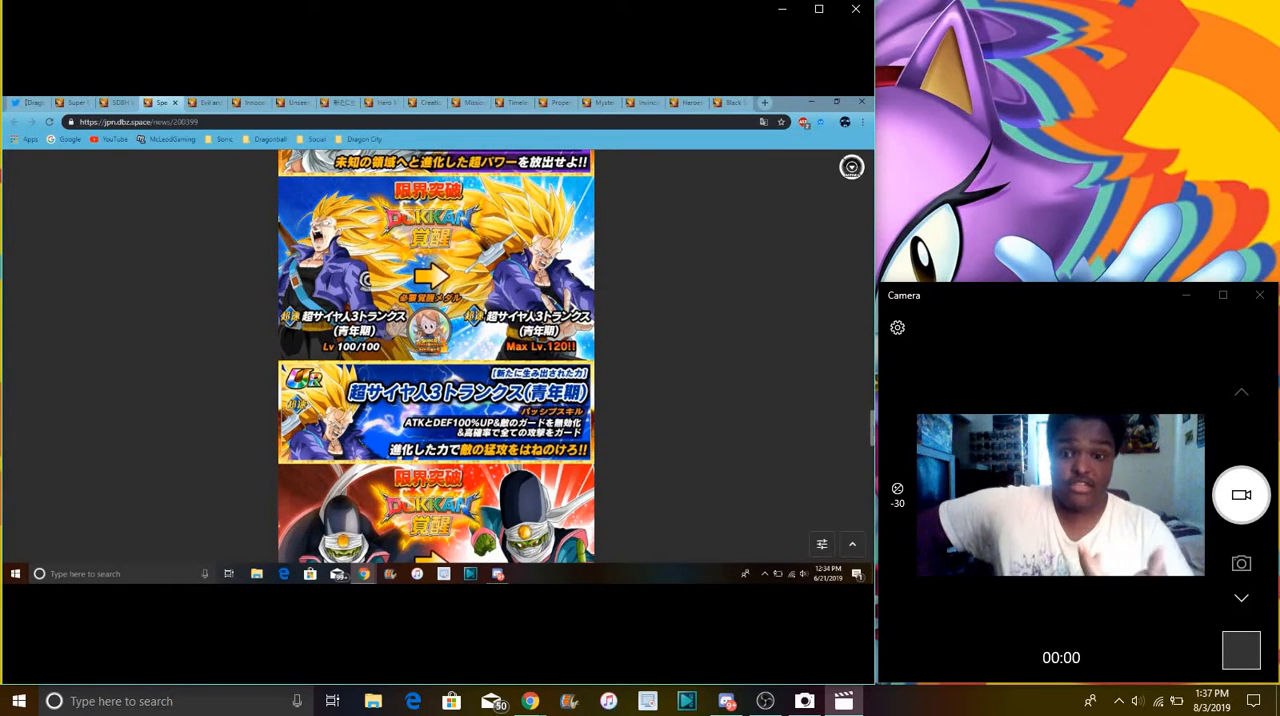
pyautogui.scroll(-3)
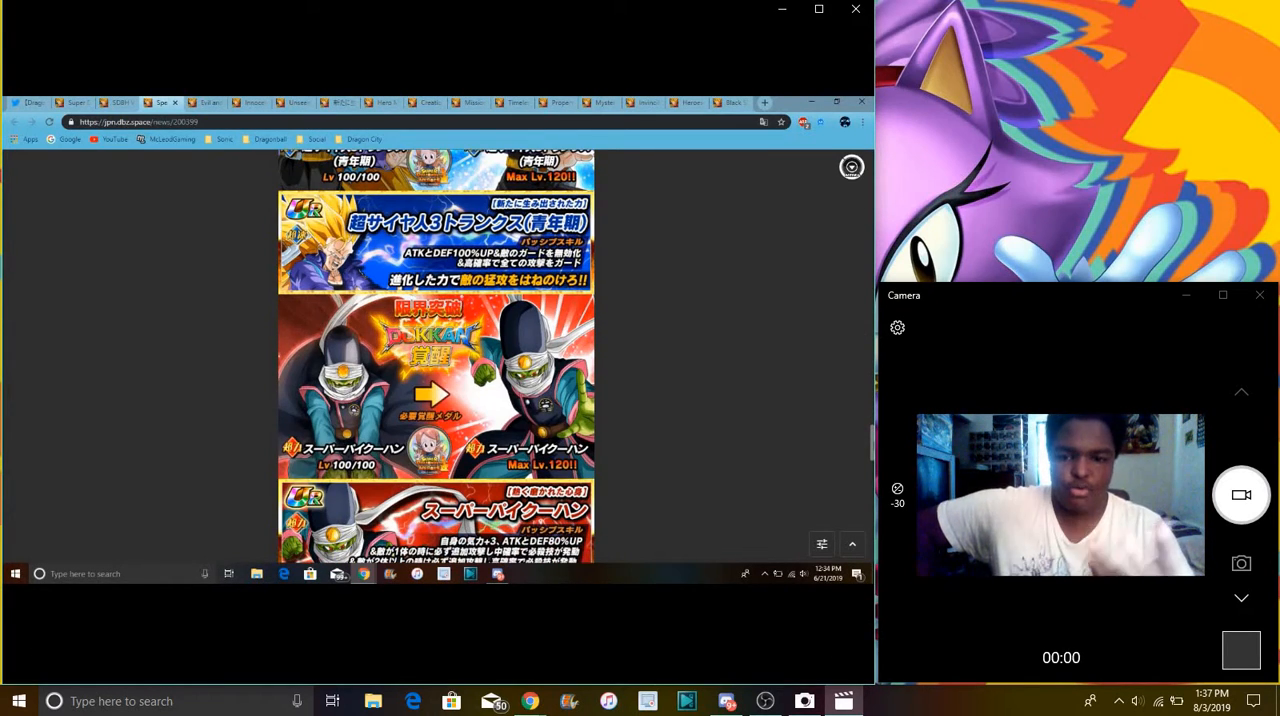
pyautogui.scroll(-3)
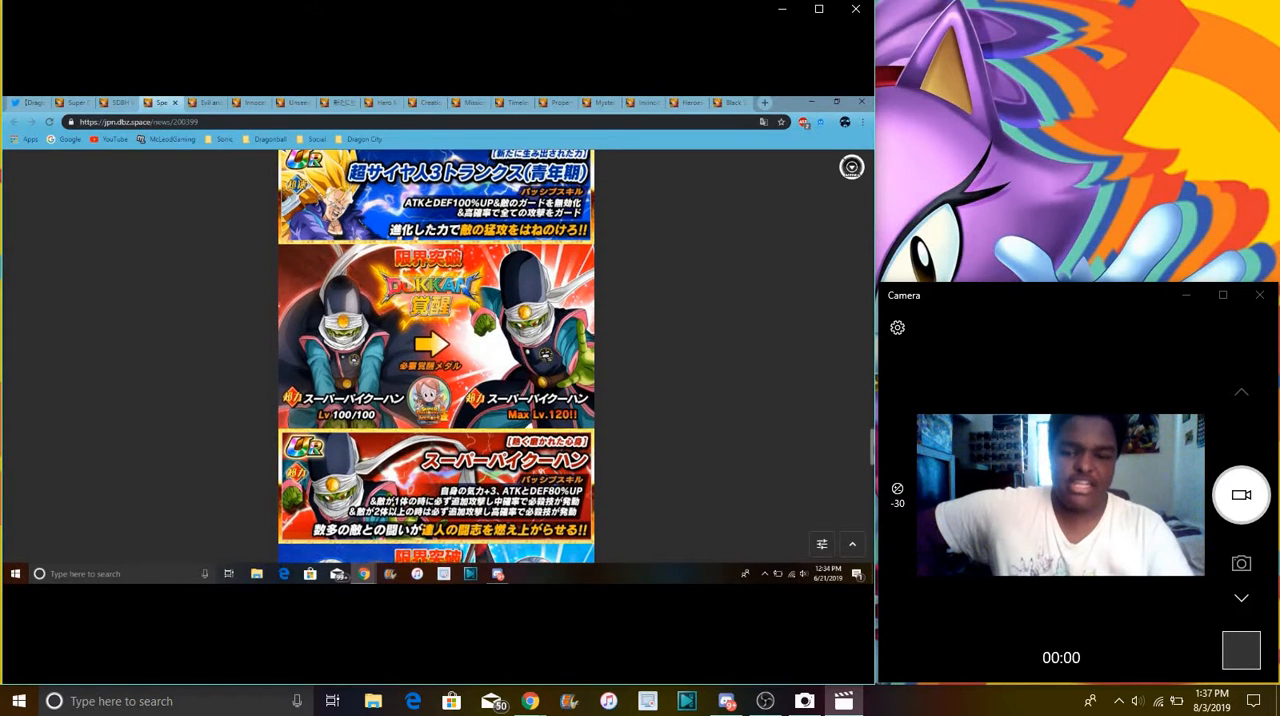
pyautogui.scroll(-3)
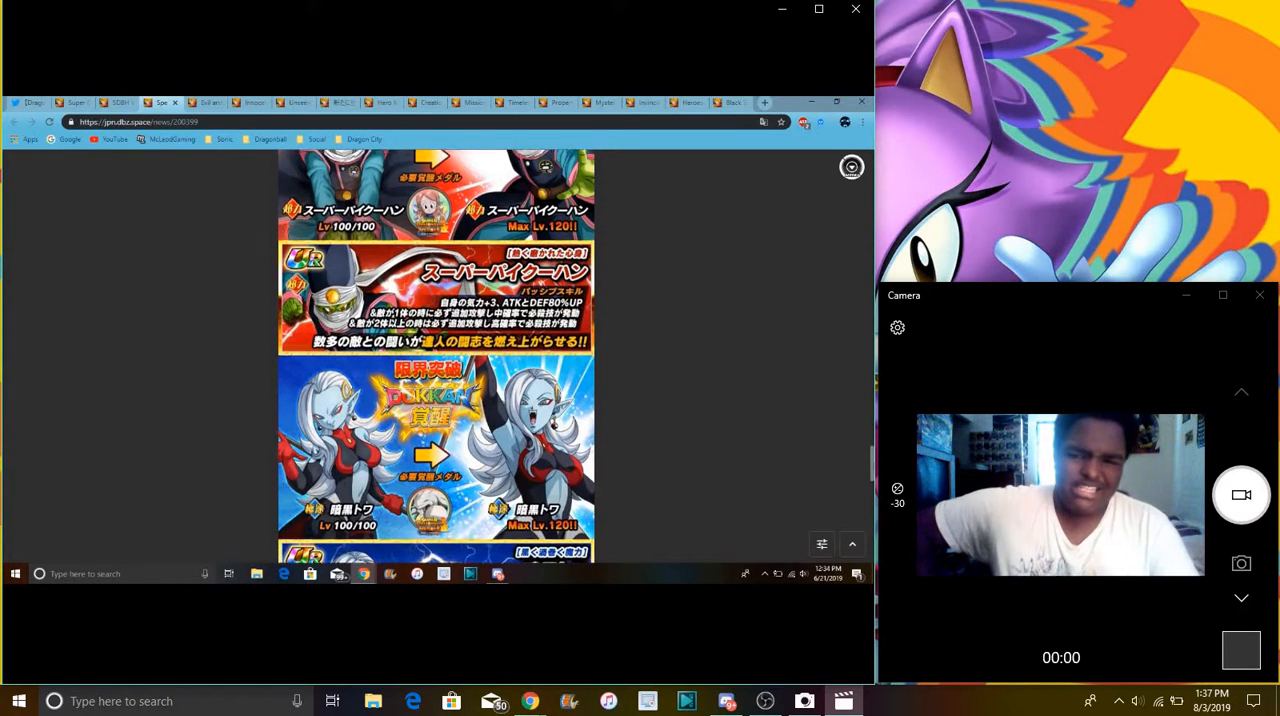
pyautogui.scroll(-3)
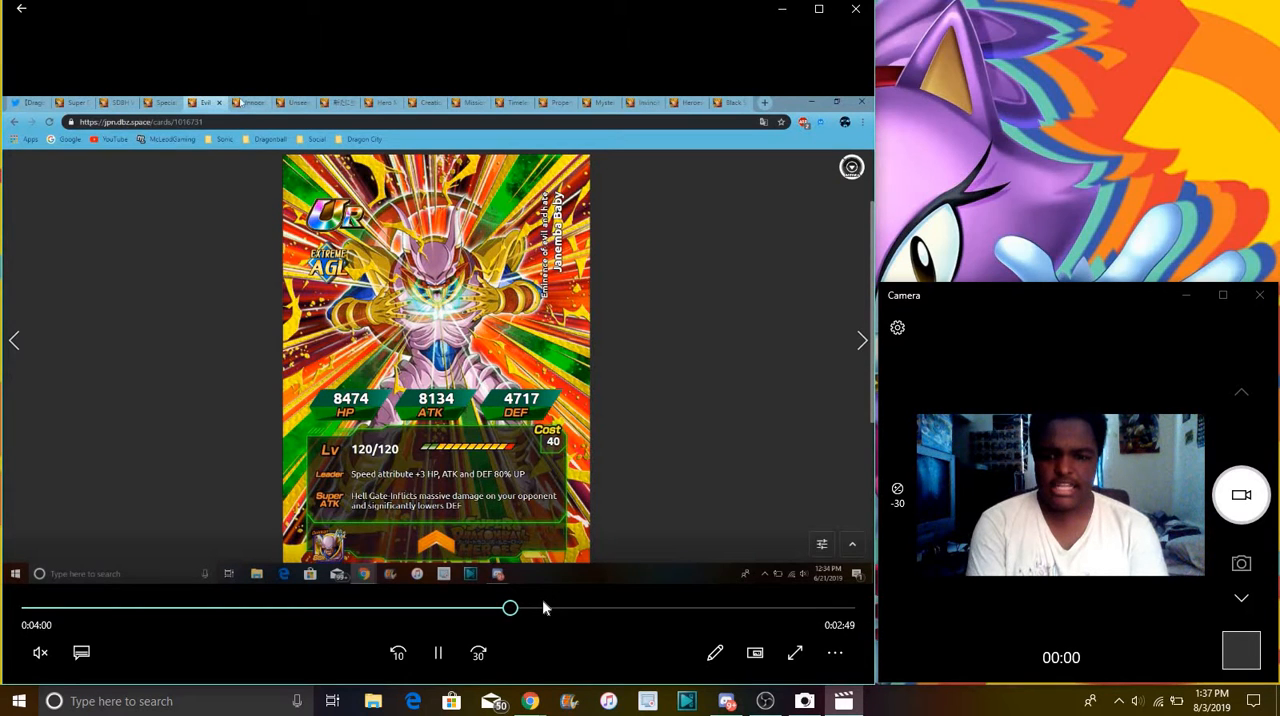
# - Seek forward through several card stat pages to a card's detailed skills and links list near 5:11
pyautogui.moveTo(510, 608); pyautogui.dragTo(588, 608)
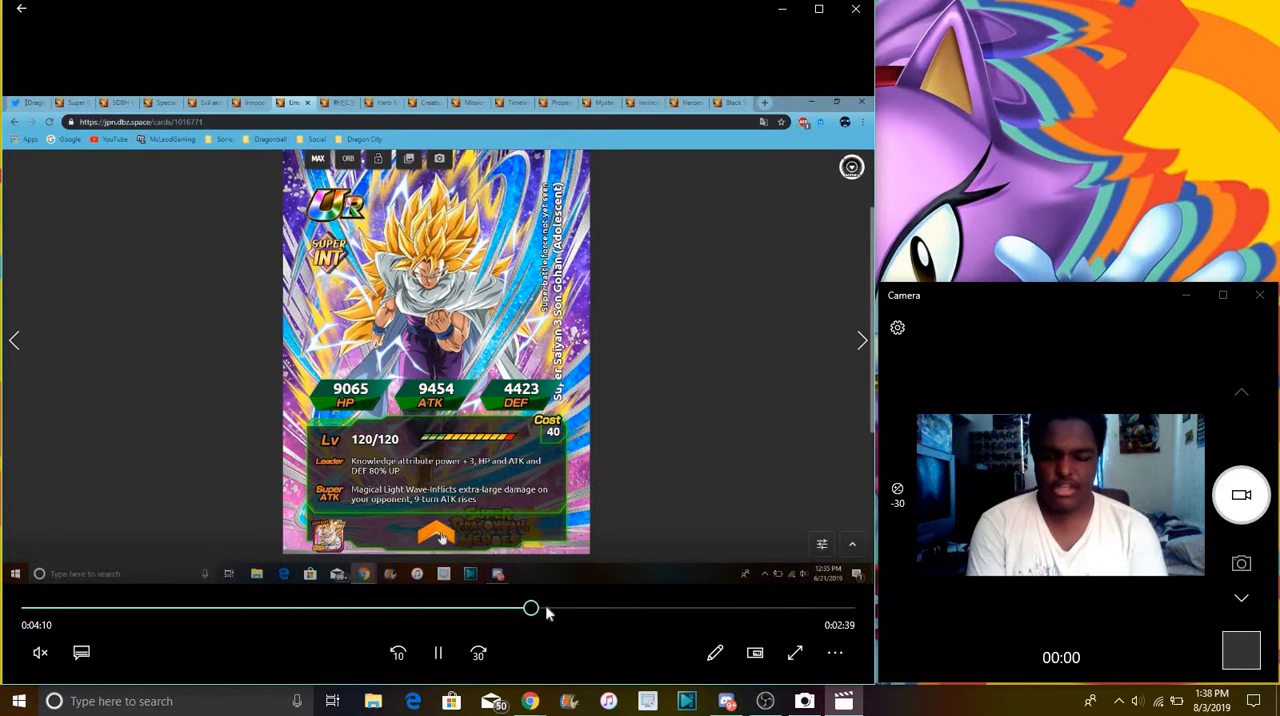
pyautogui.rightClick(436, 350)
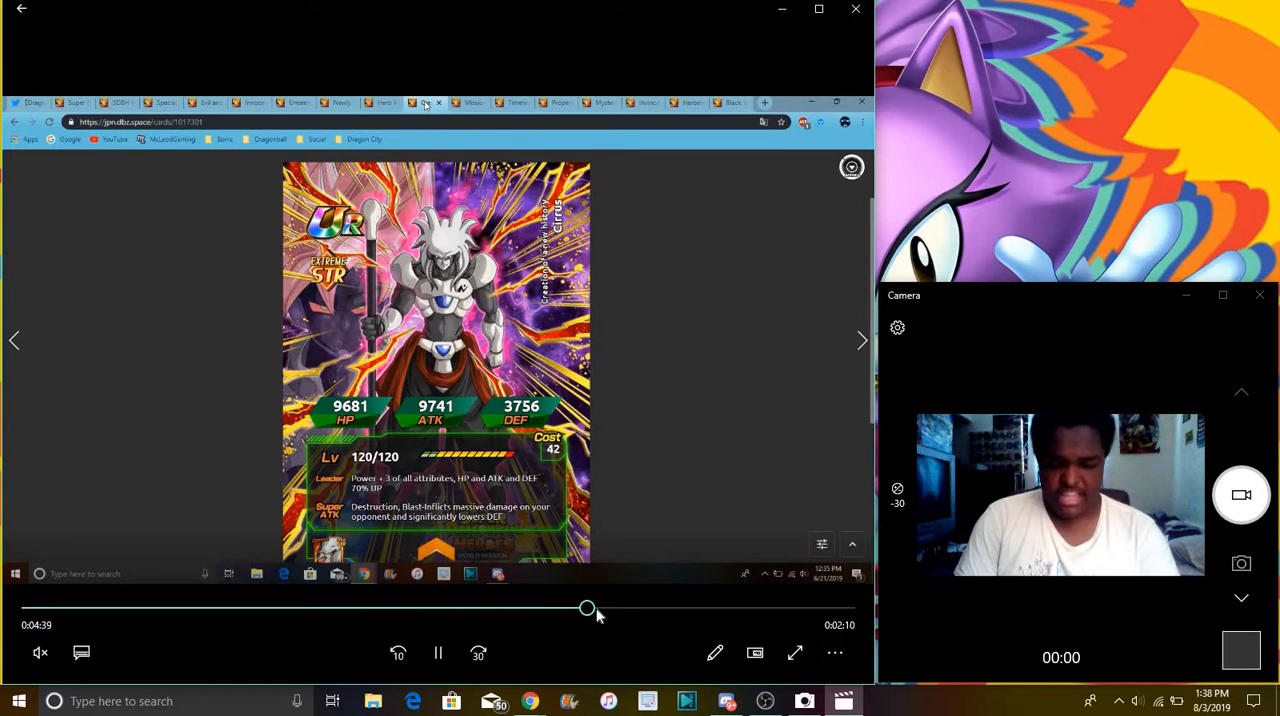
pyautogui.moveTo(588, 608); pyautogui.dragTo(600, 608)
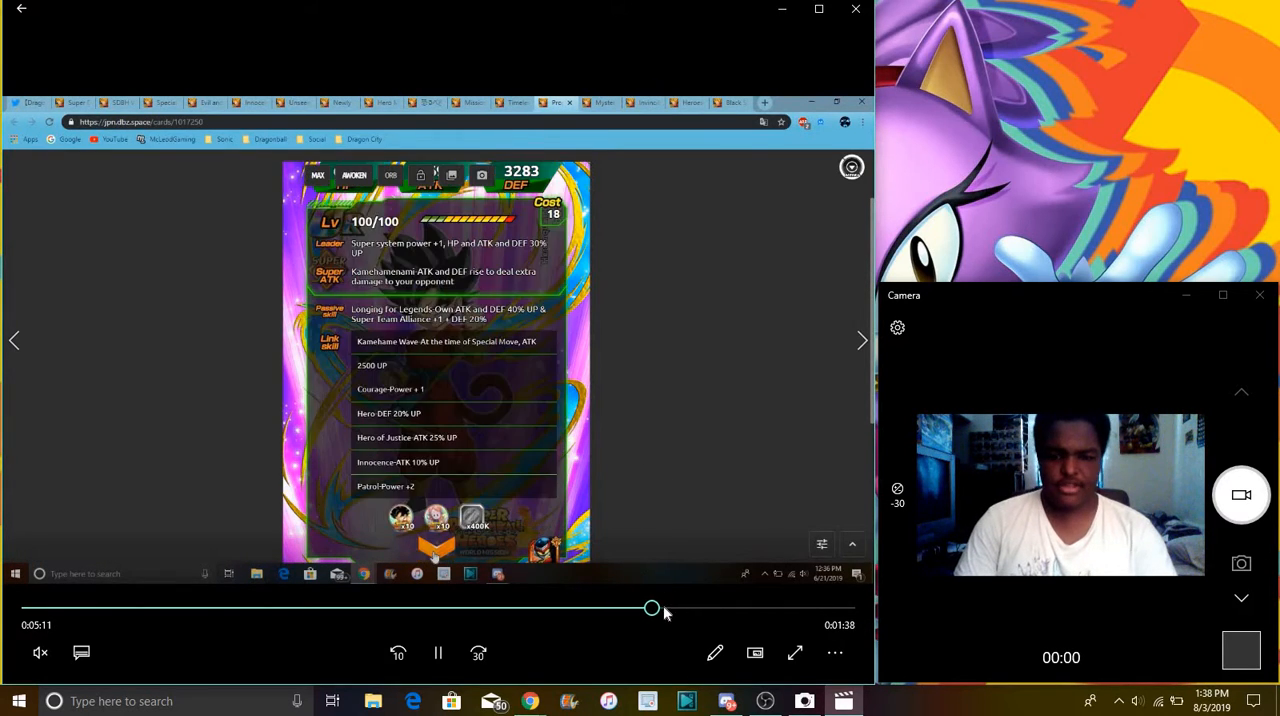
# - Jump ahead to the card collection grid with a card detail popup open, around 6:15
pyautogui.moveTo(652, 608); pyautogui.dragTo(678, 608)
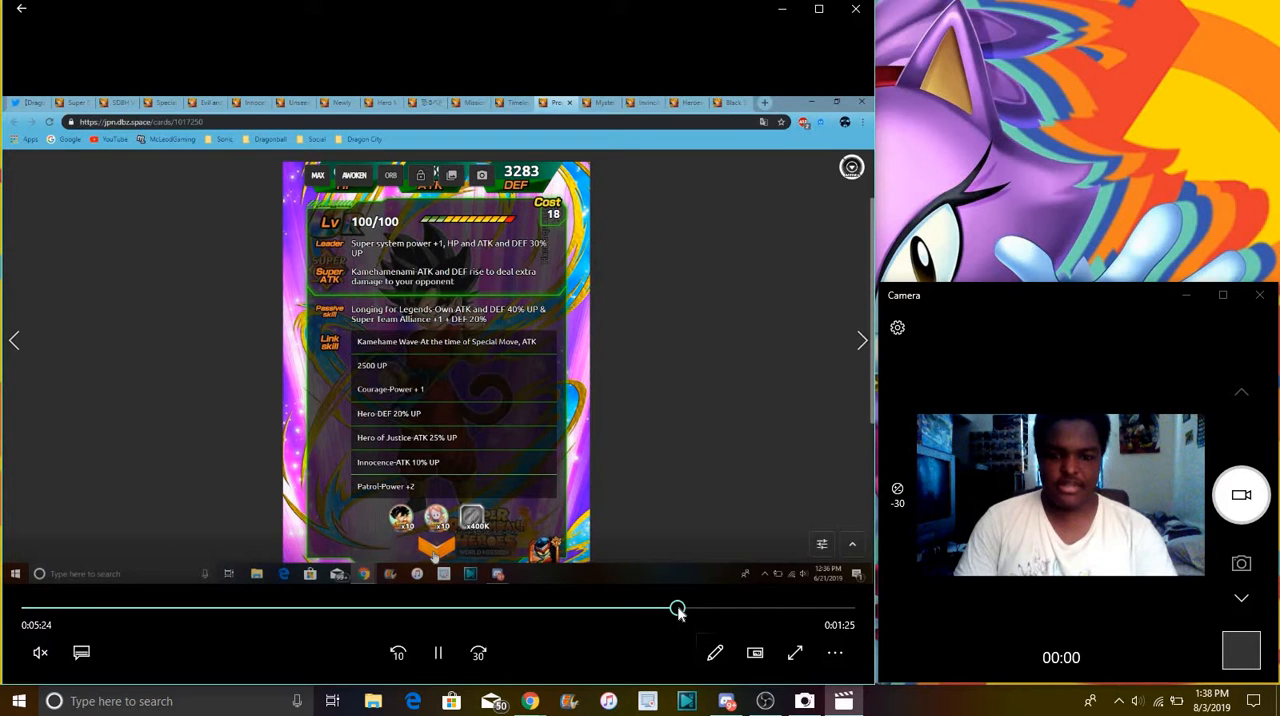
pyautogui.click(860, 340)
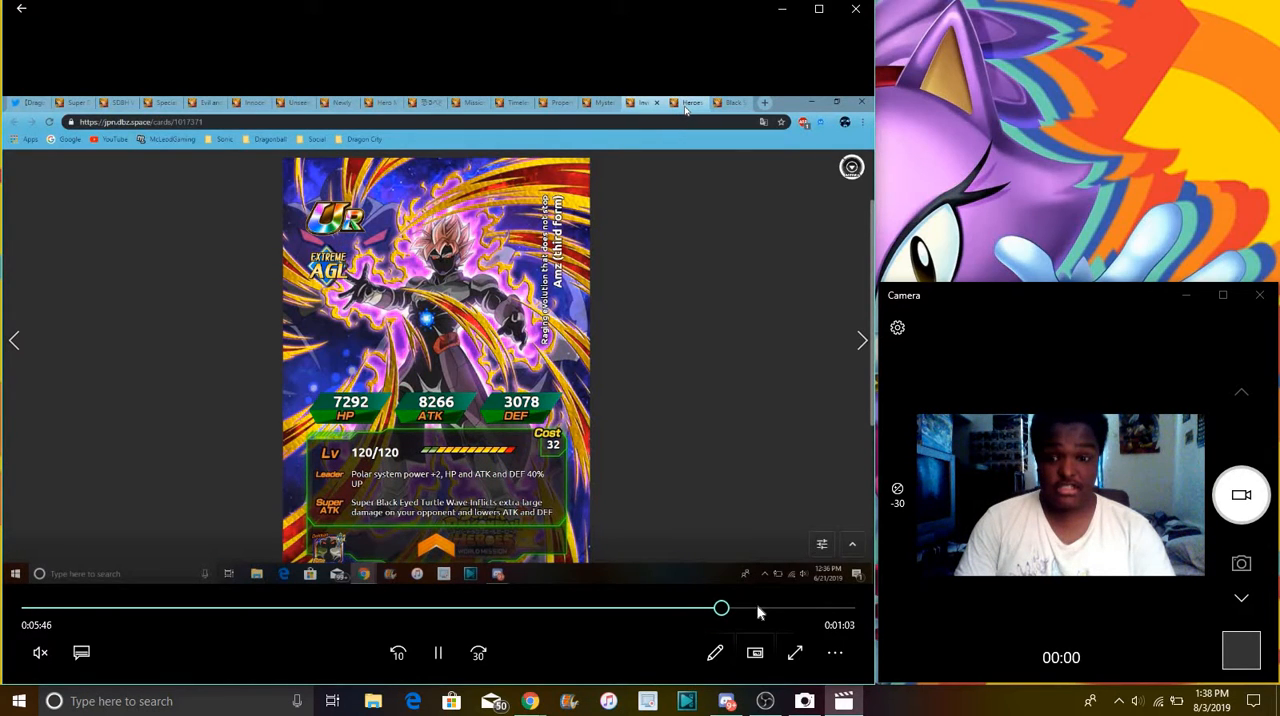
pyautogui.click(860, 340)
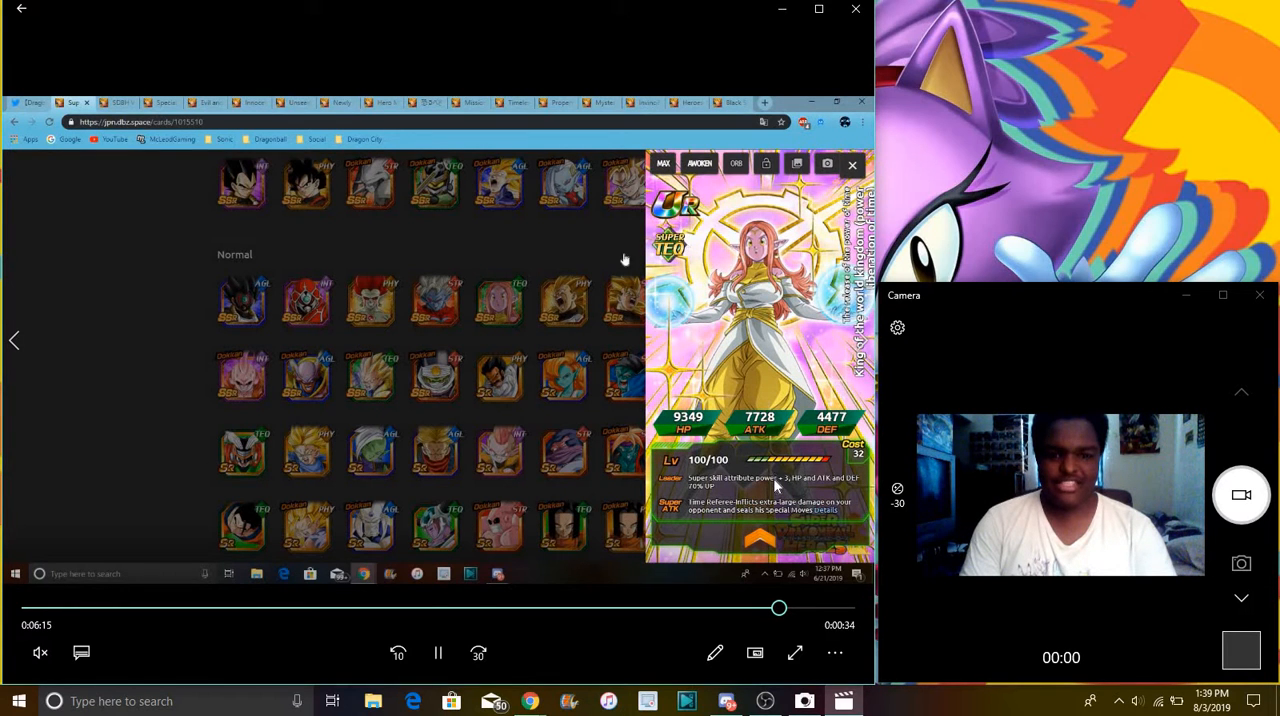
# - Jump to the recording's end on the official Dokkan Twitter page and pause near 6:49
pyautogui.click(852, 164)
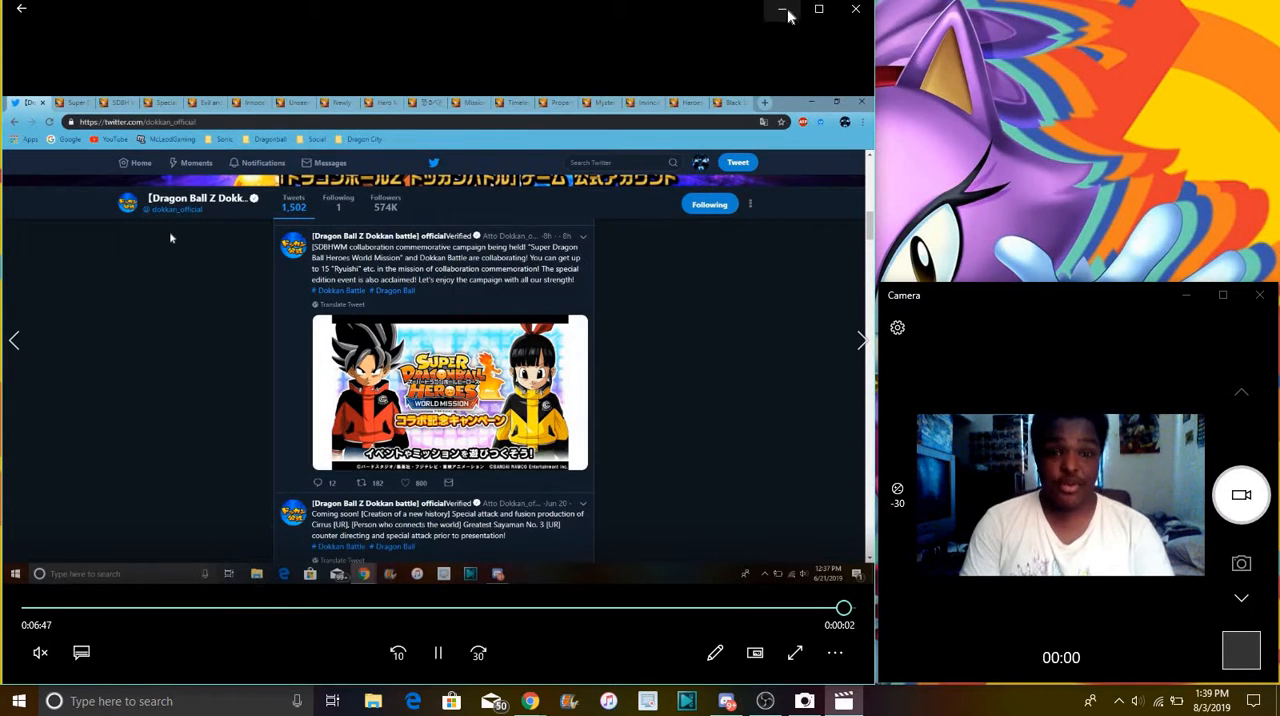
pyautogui.click(436, 652)
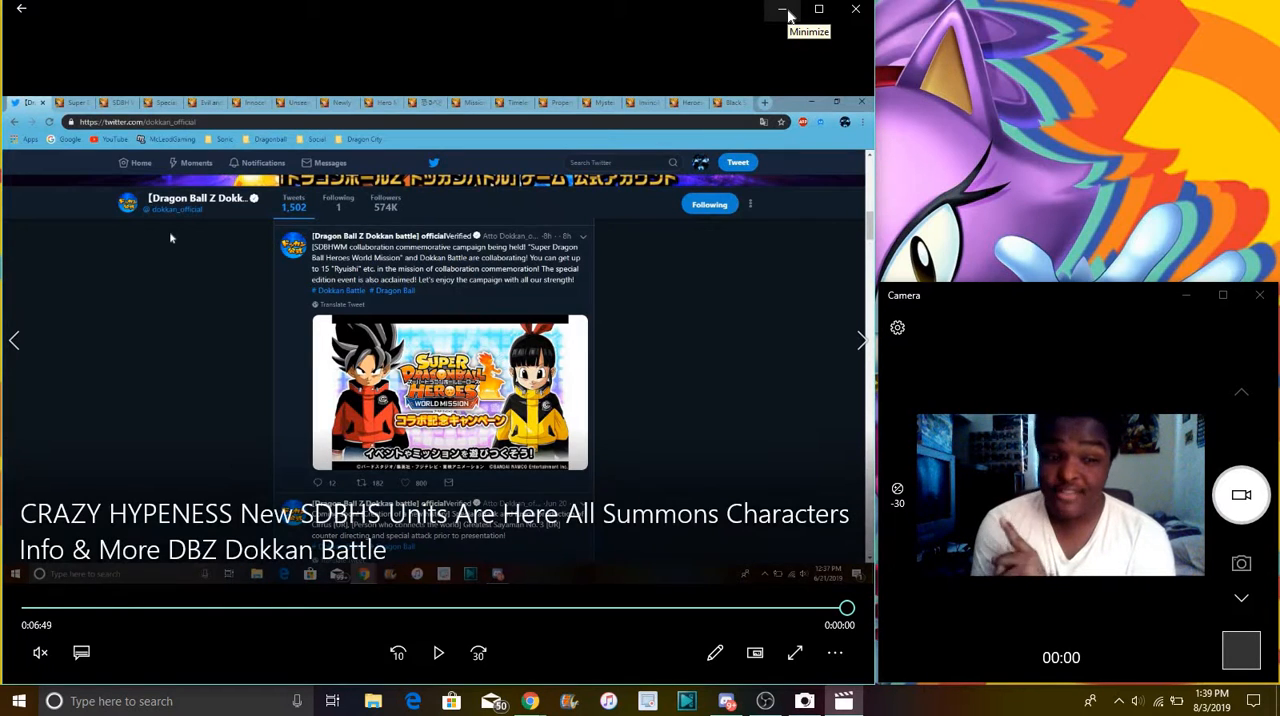